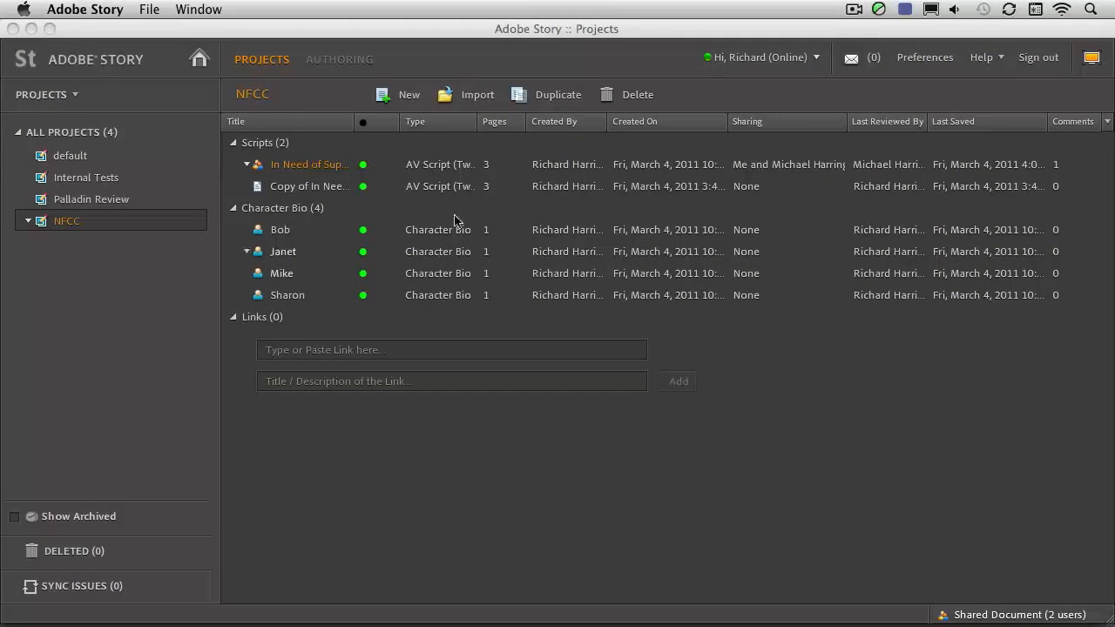
mouse_move(291, 218)
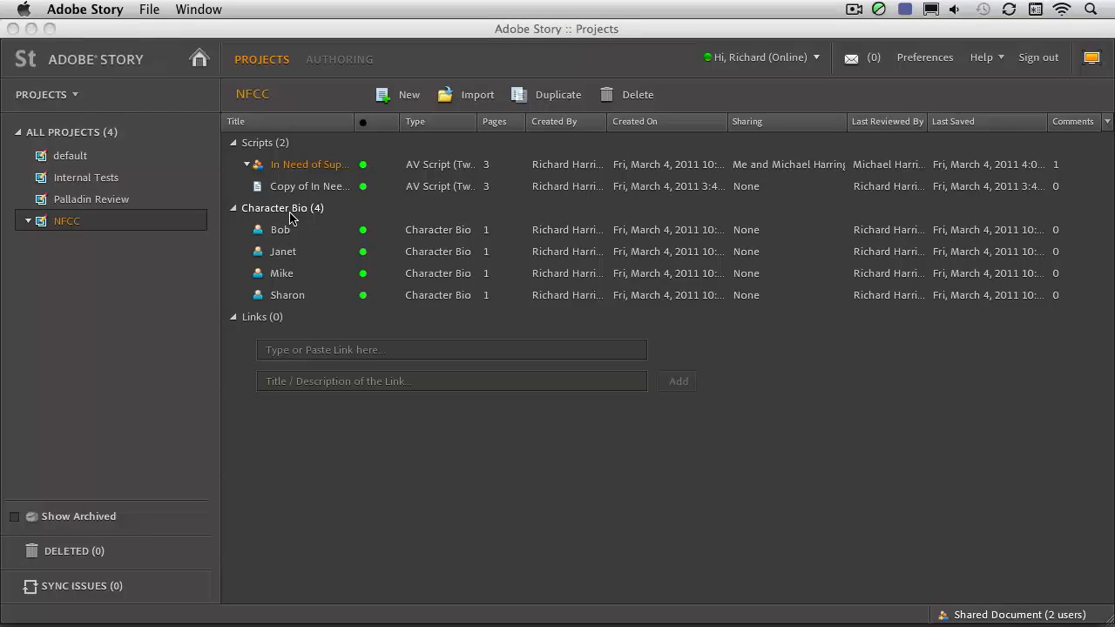
Step: Open the In Need of Support - 60 script in Adobe Story's Authoring view
click(281, 229)
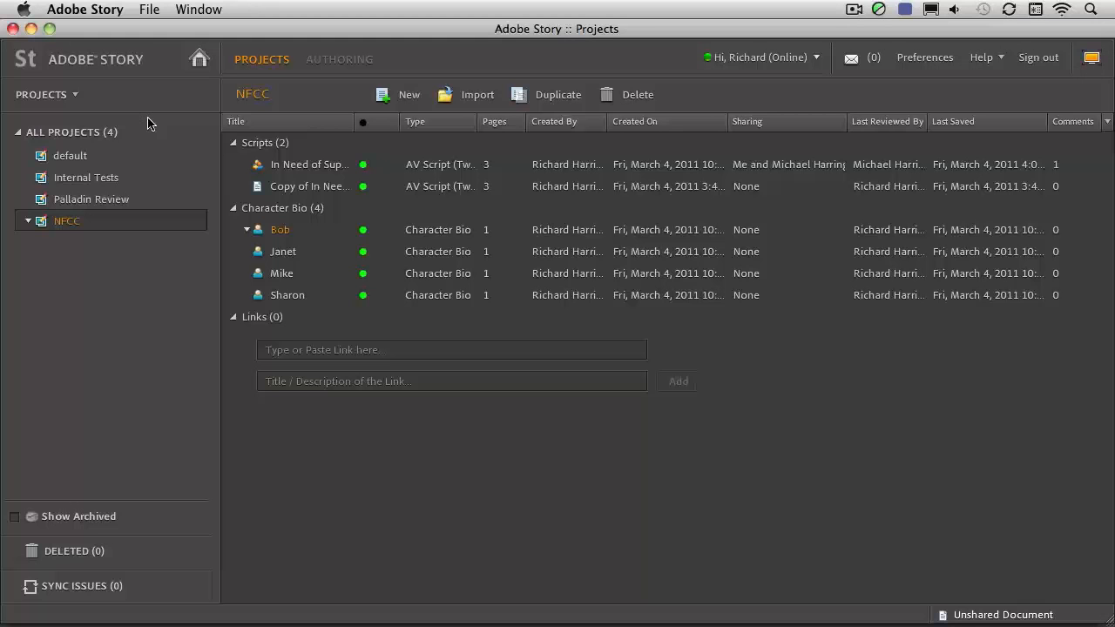
click(309, 163)
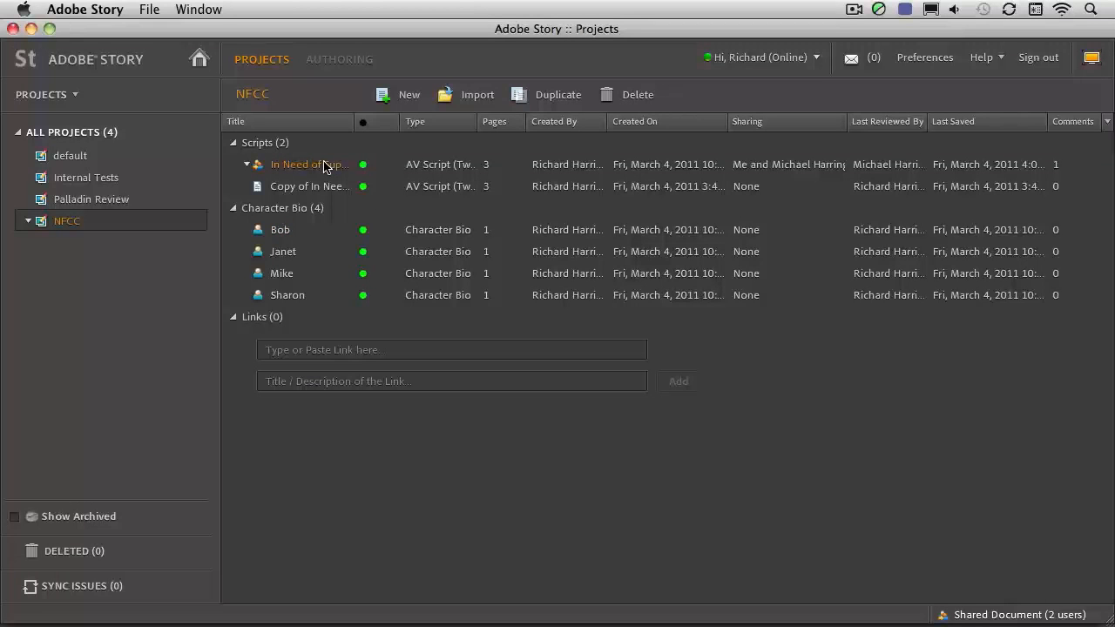
double_click(309, 164)
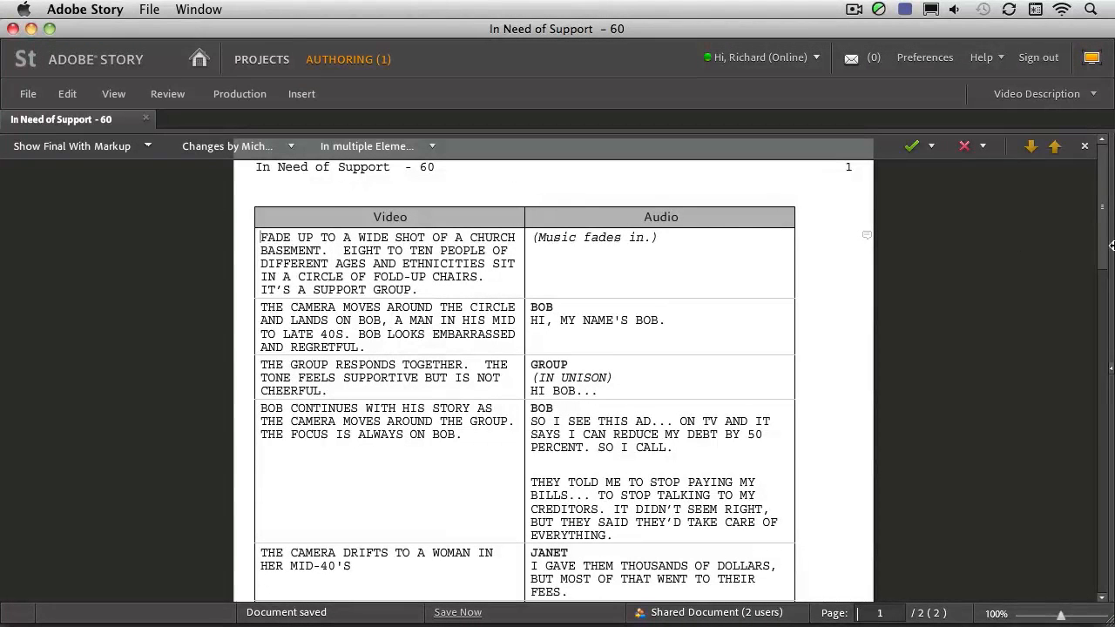
mouse_move(1106, 242)
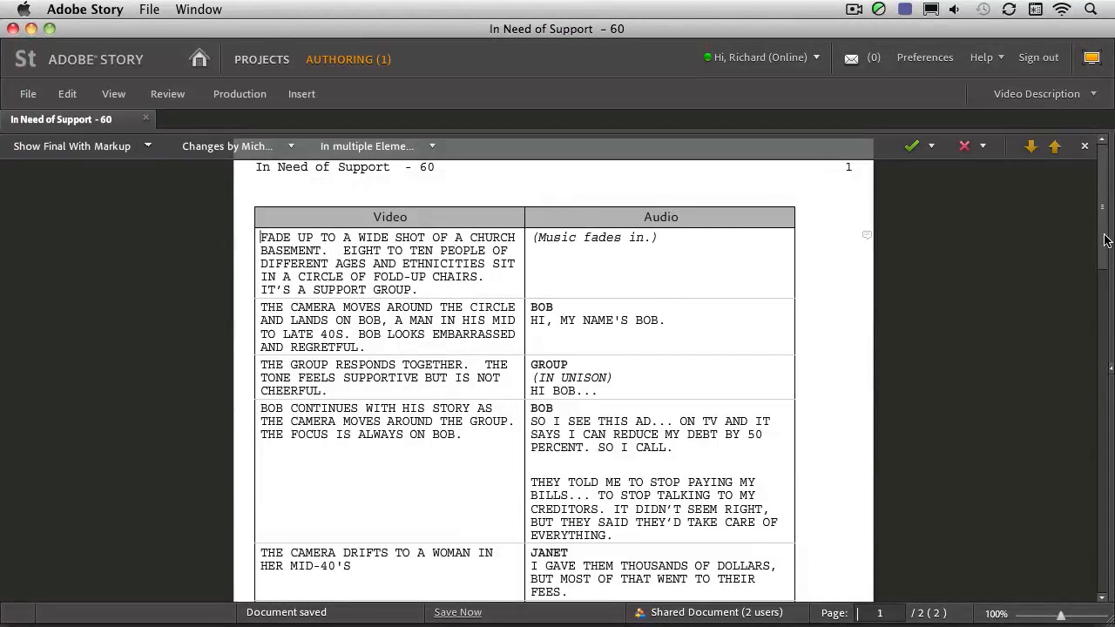
scroll(down, 3)
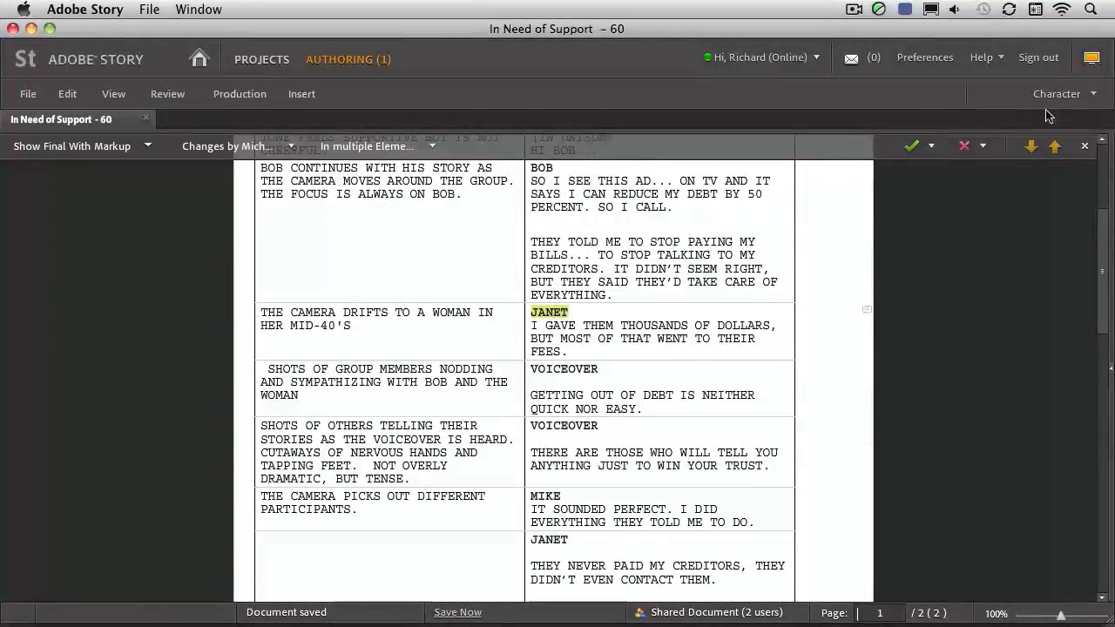
Step: Check the element types of Mike's dialog line, then scroll down to page two
click(1063, 93)
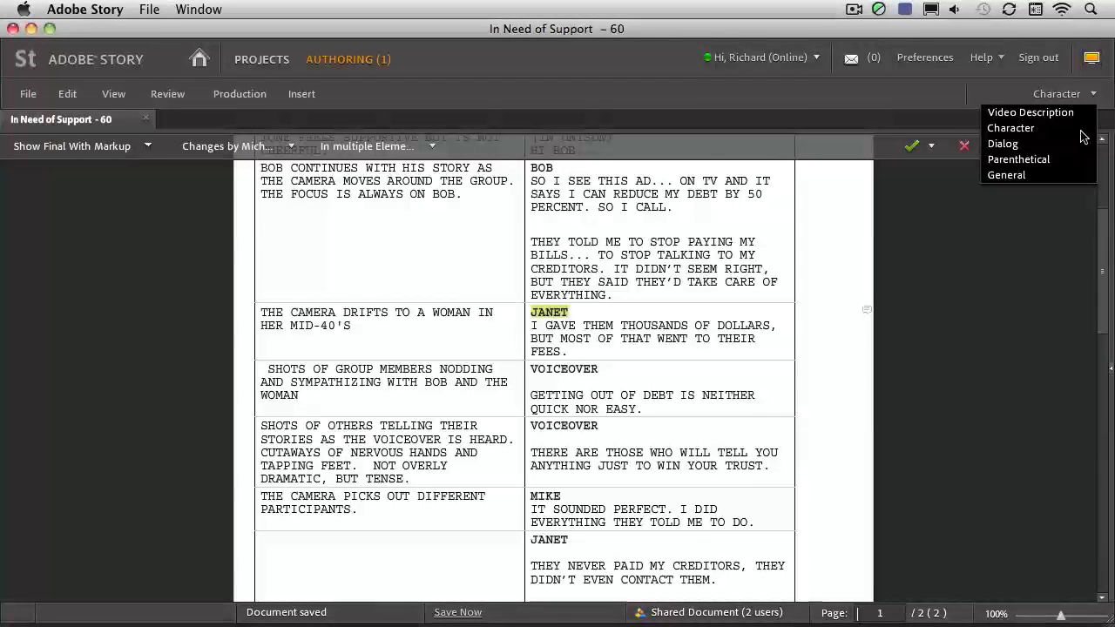
click(1001, 143)
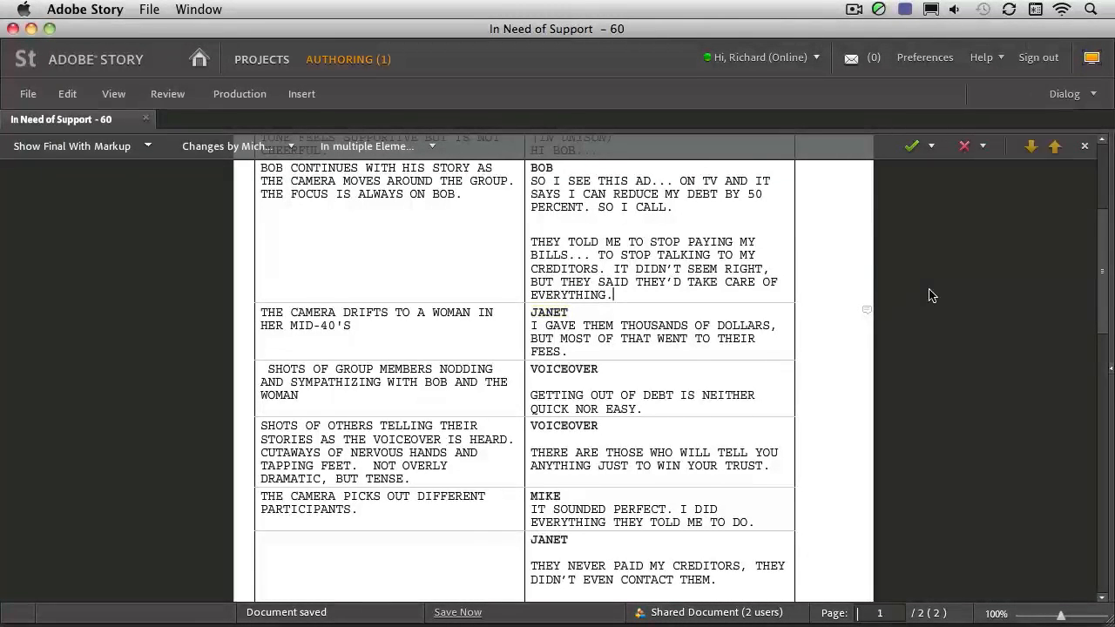
click(538, 497)
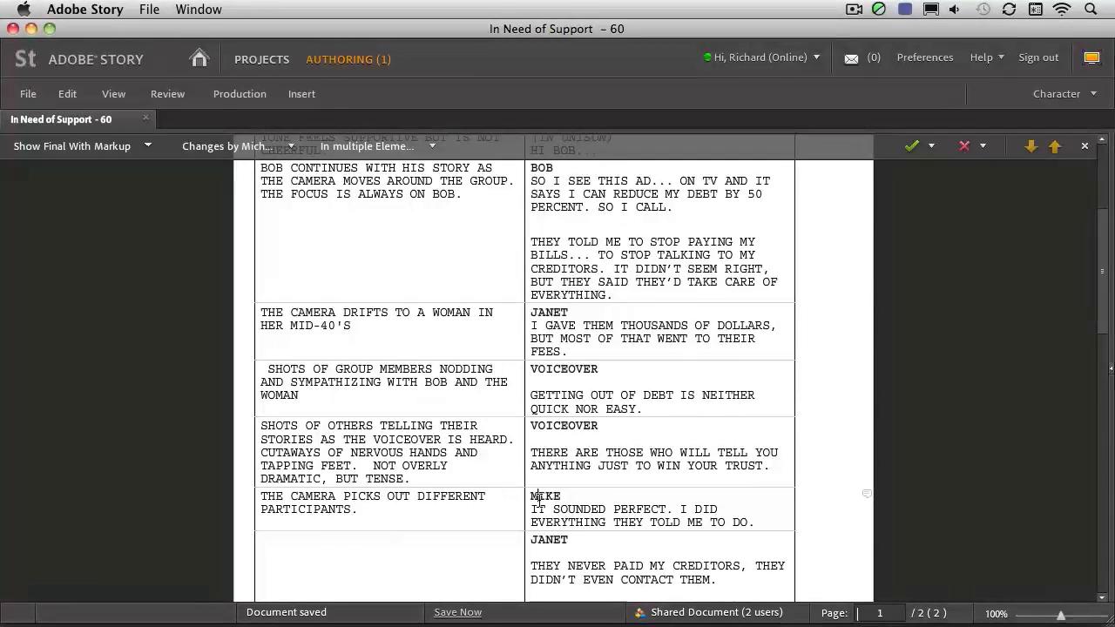
double_click(580, 508)
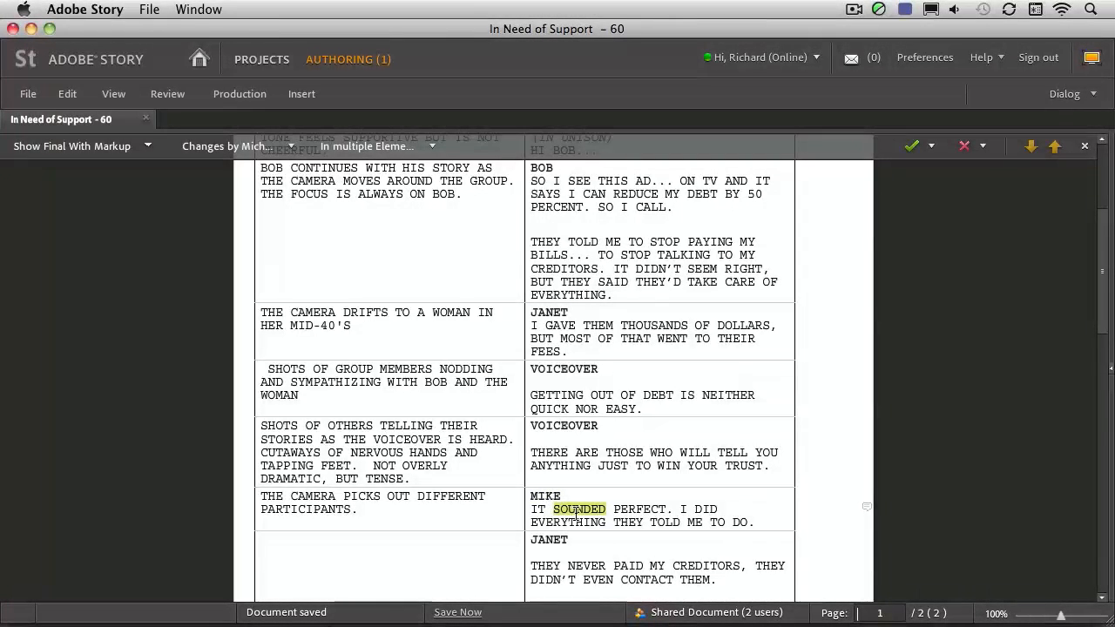
mouse_move(1074, 363)
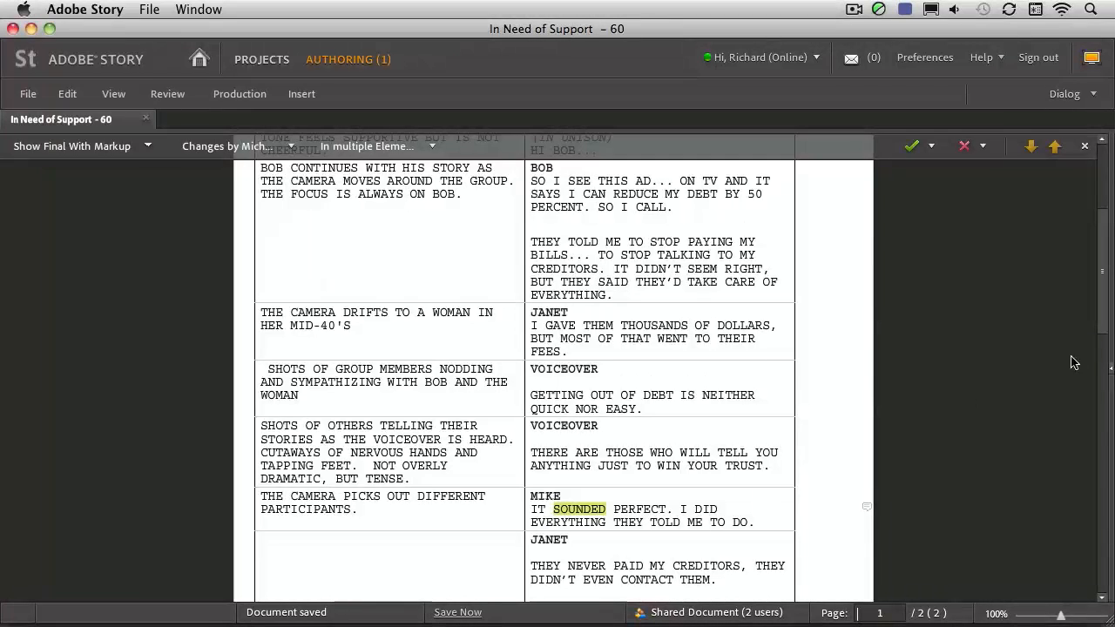
scroll(down, 3)
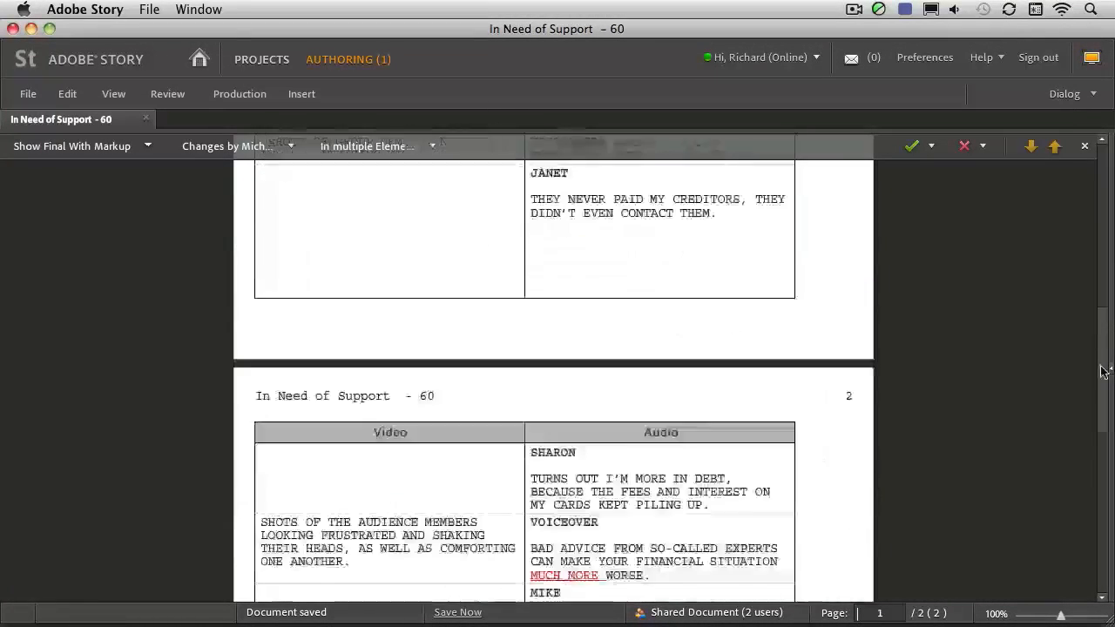
scroll(down, 3)
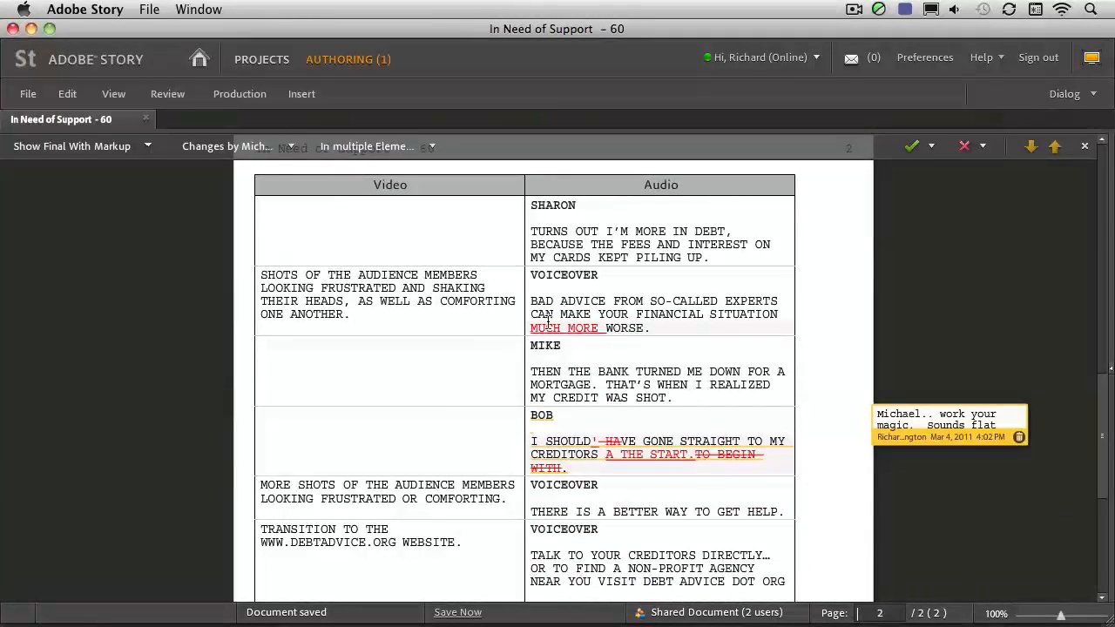
mouse_move(157, 177)
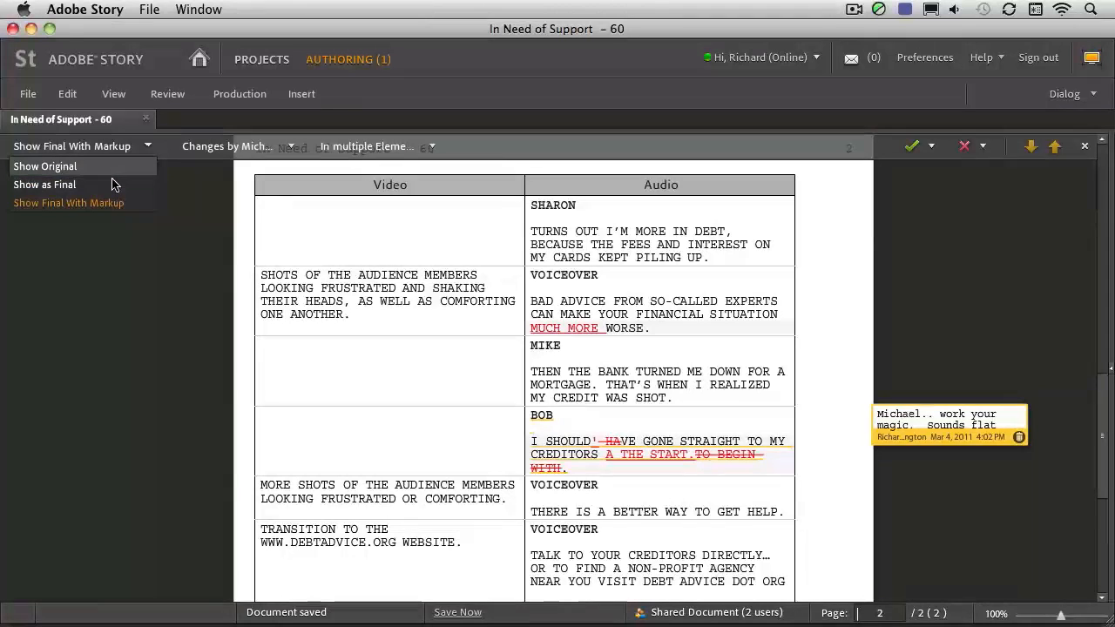
Step: Switch the script view to Show as Final, hiding the tracked-change markup
click(45, 183)
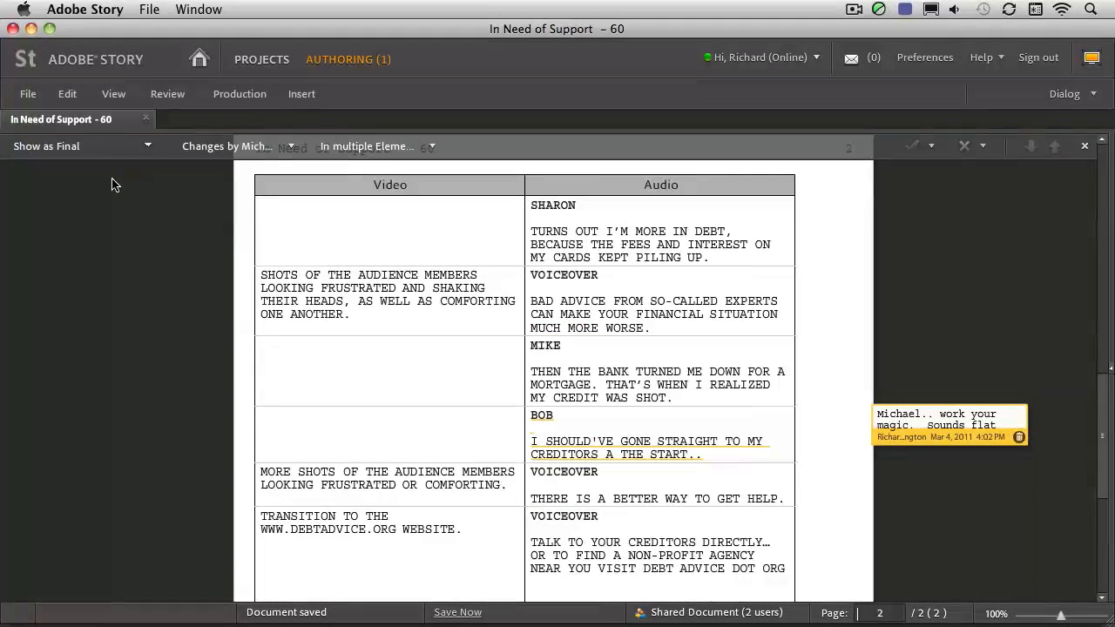
mouse_move(121, 185)
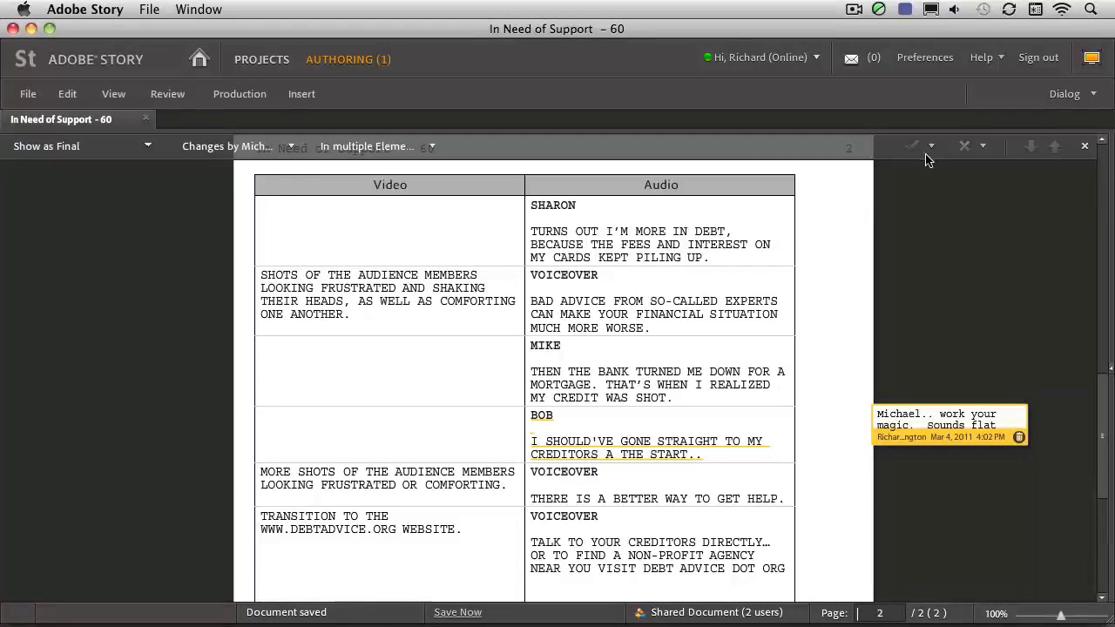
mouse_move(913, 146)
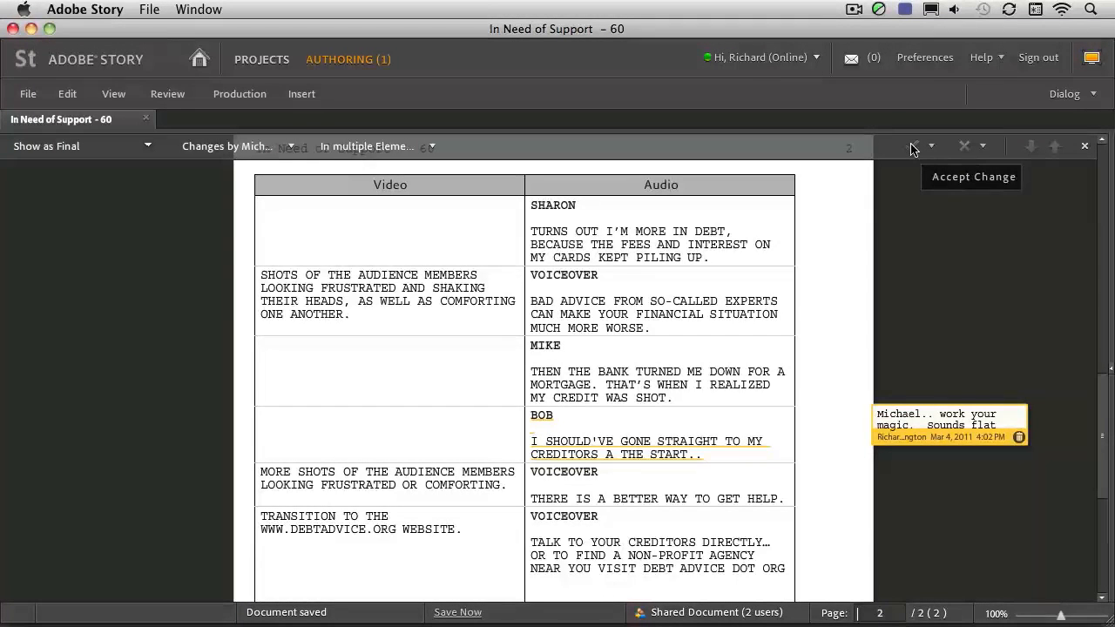
mouse_move(340, 216)
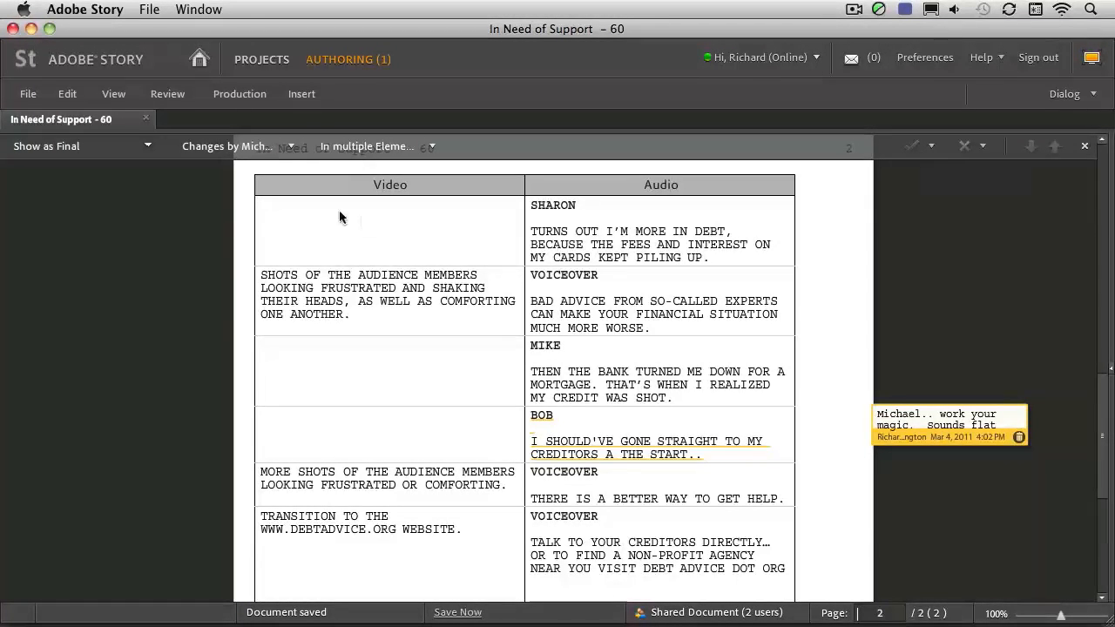
mouse_move(98, 138)
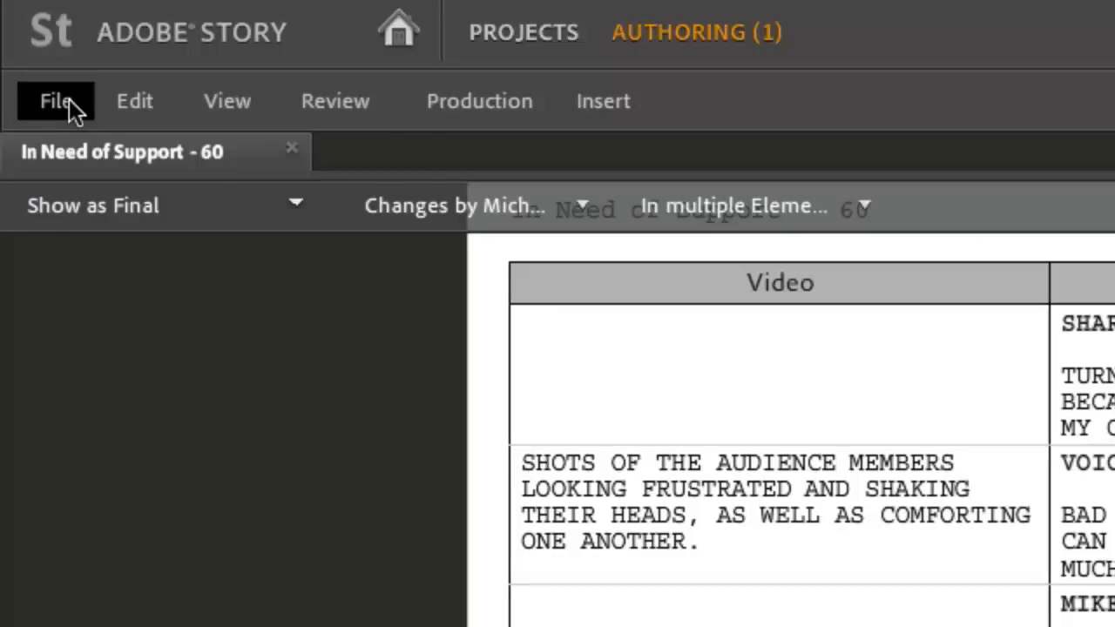
Step: Export the script as Adobe Story Interchange Format (.astx) and expand the save dialog
click(54, 100)
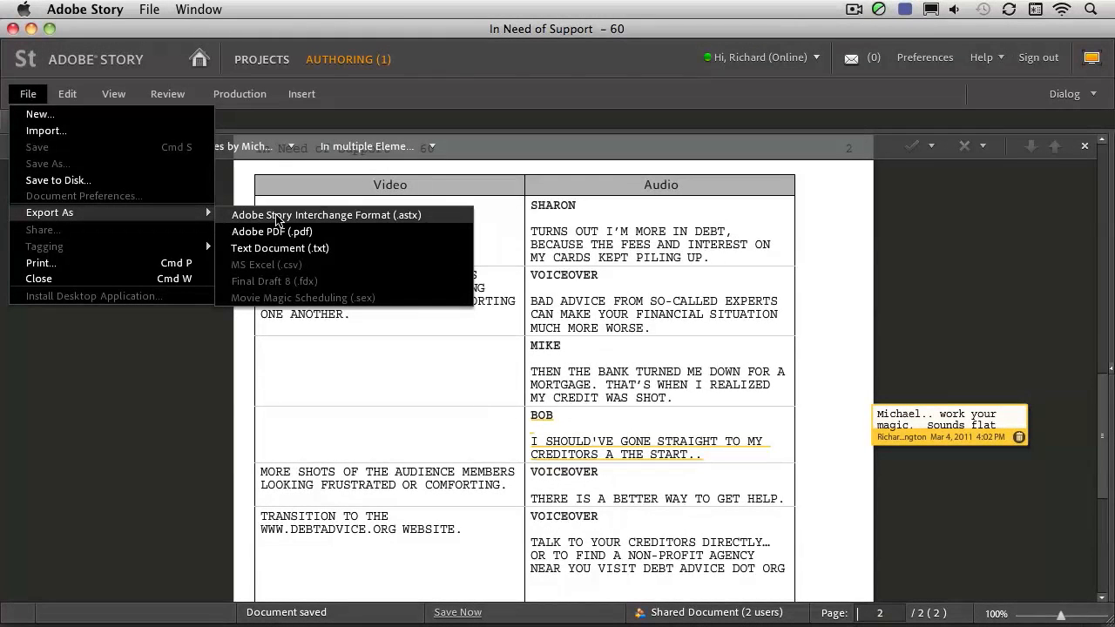
click(325, 215)
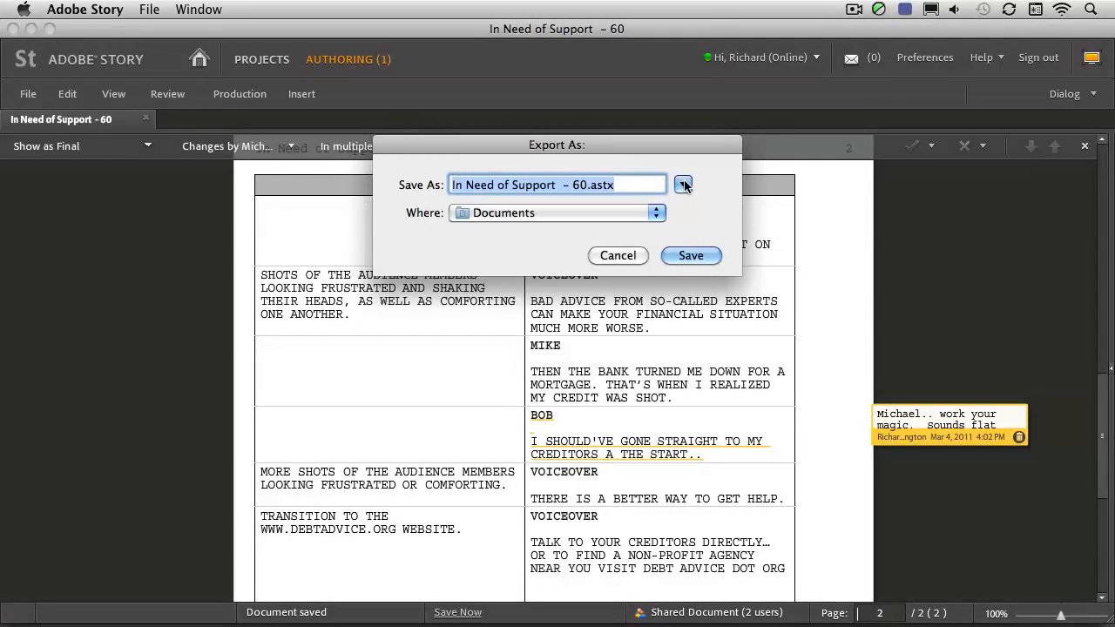
click(617, 255)
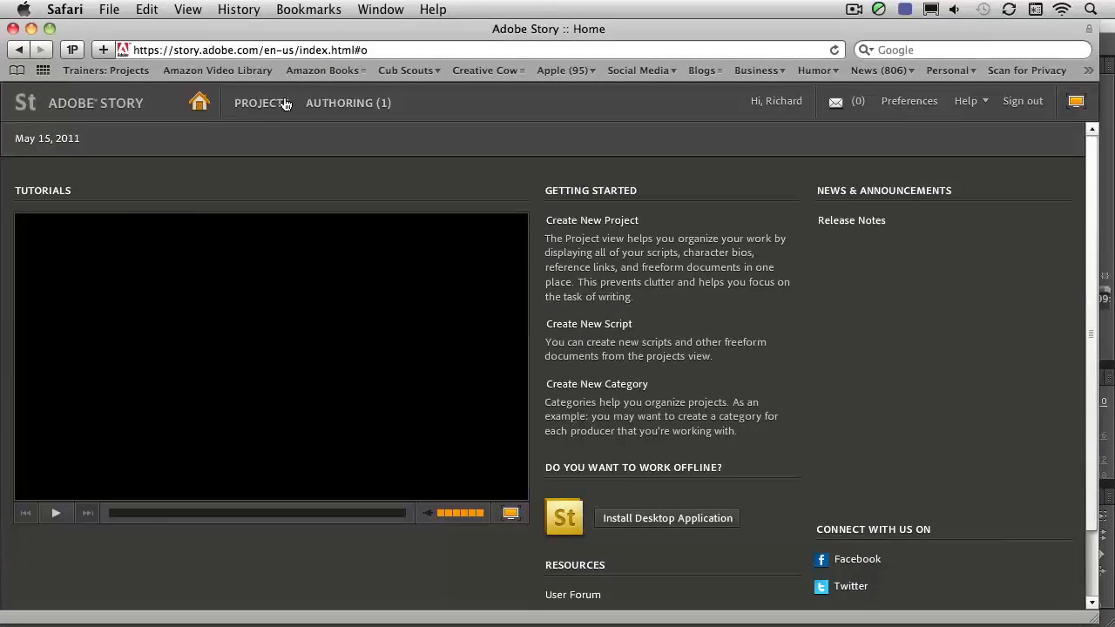
Step: Go to the PROJECTS view listing the NFCC project's scripts and character bios
click(261, 102)
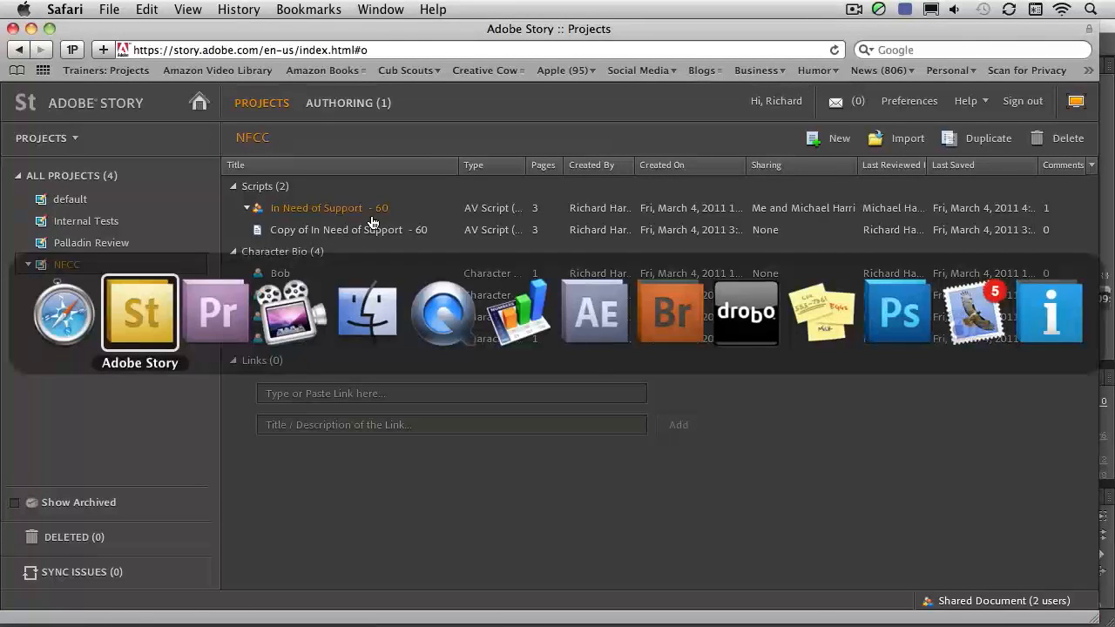
Step: In Premiere Pro, expand the Card01 and Card03 bins to show their clips
click(214, 311)
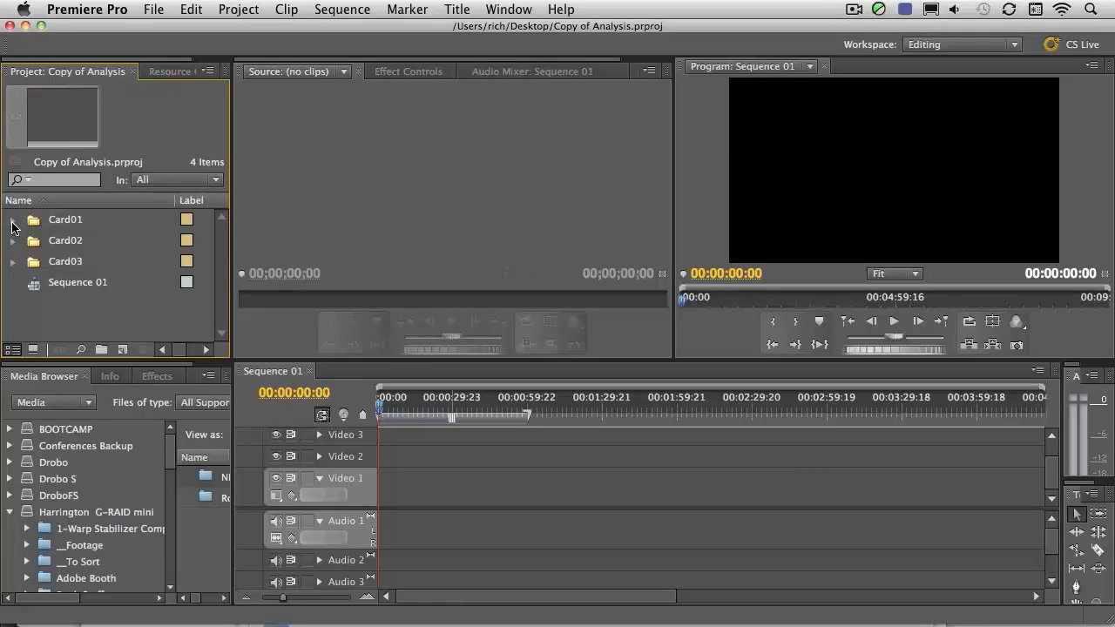
click(13, 220)
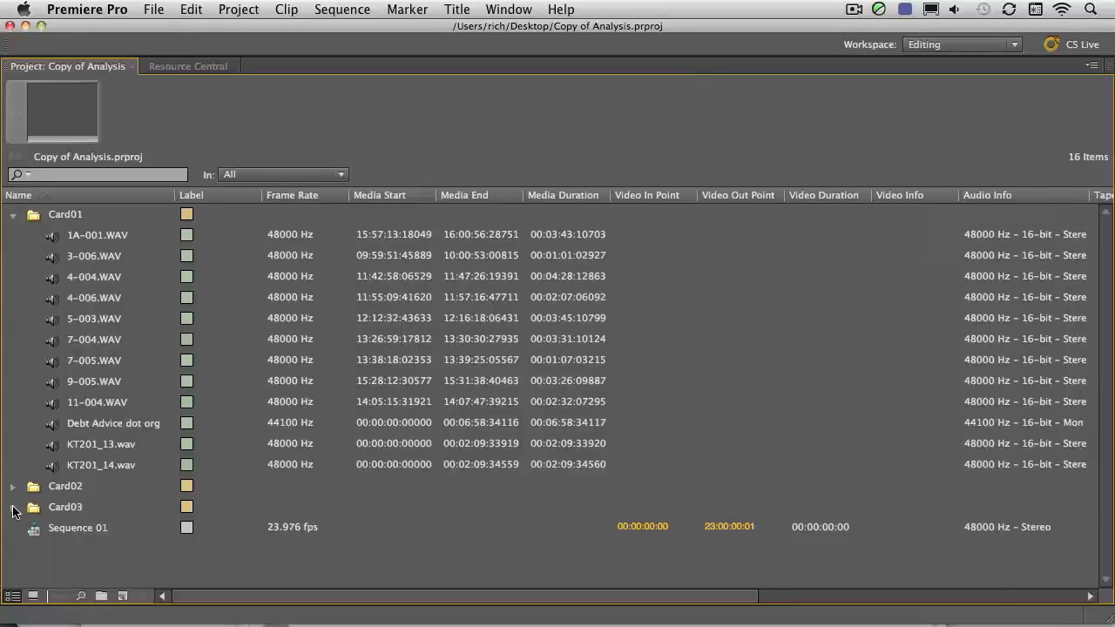
click(14, 486)
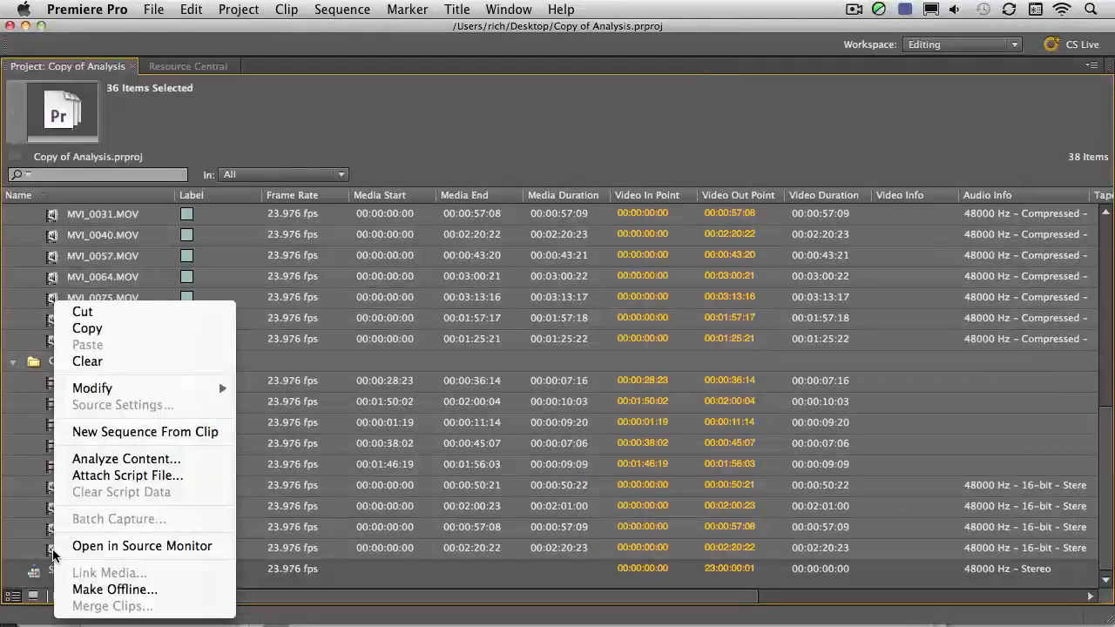
mouse_move(125, 459)
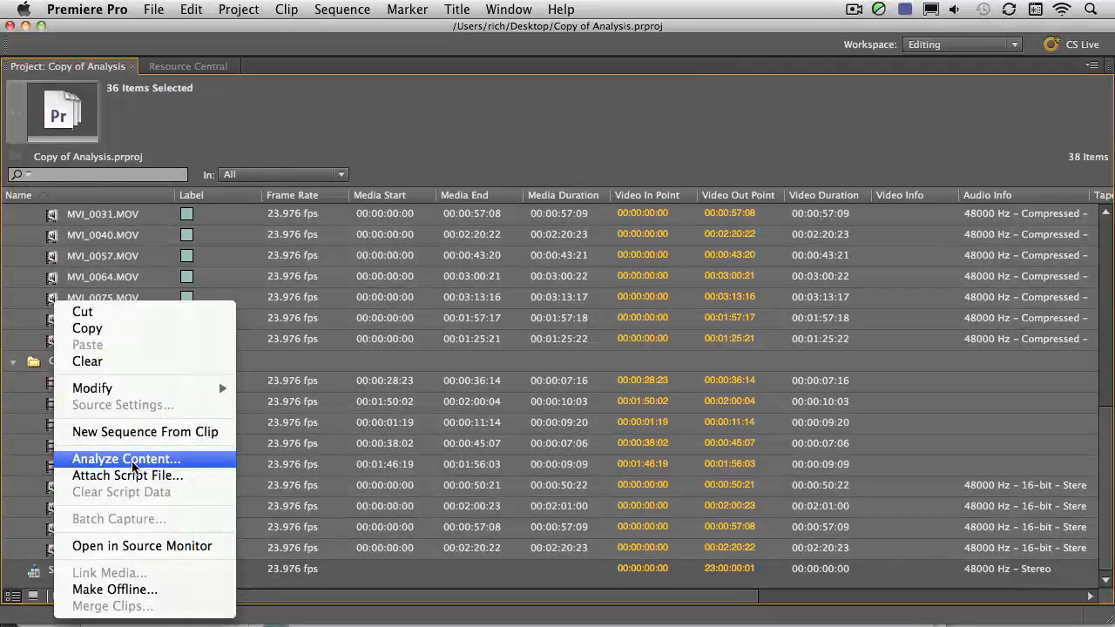
Step: Open Analyze Content for the selected clips, keeping English U.S. and High quality speech
click(127, 458)
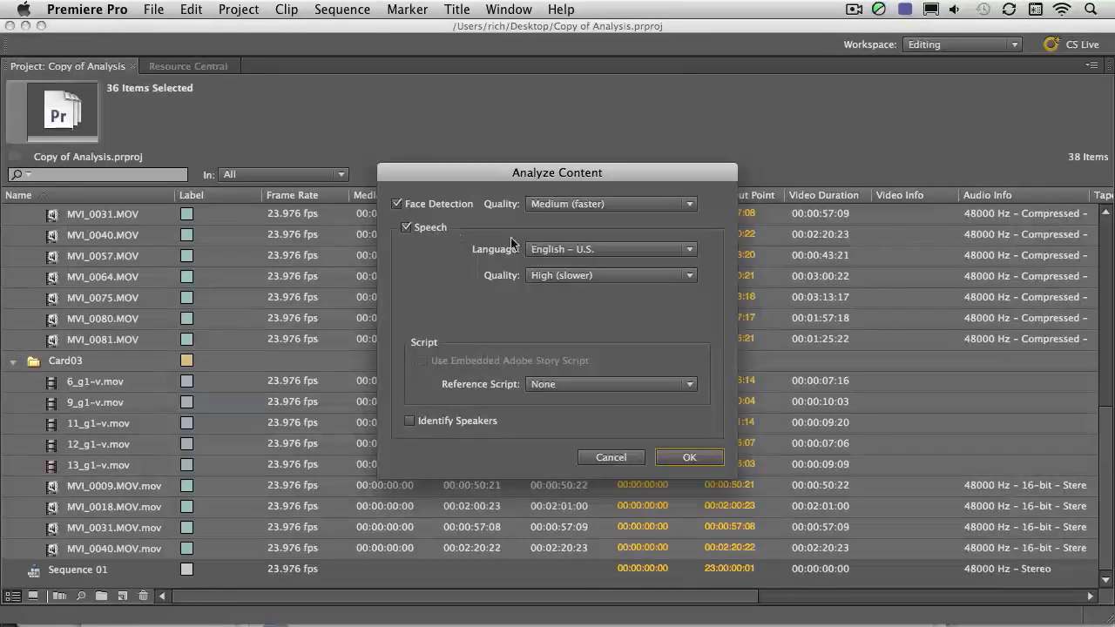
mouse_move(573, 253)
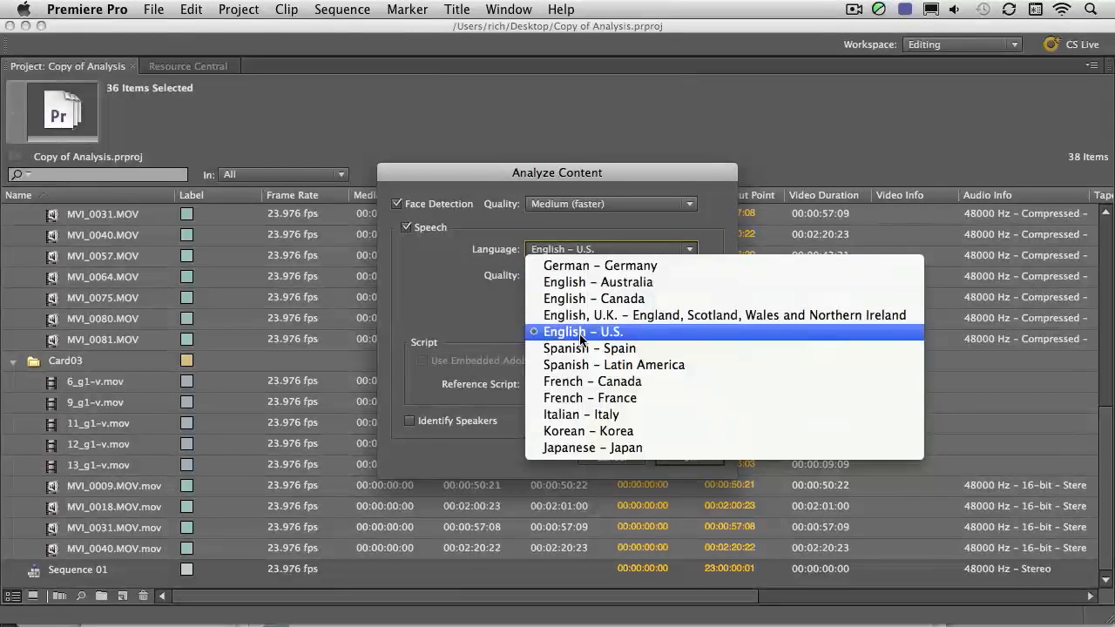
mouse_move(476, 338)
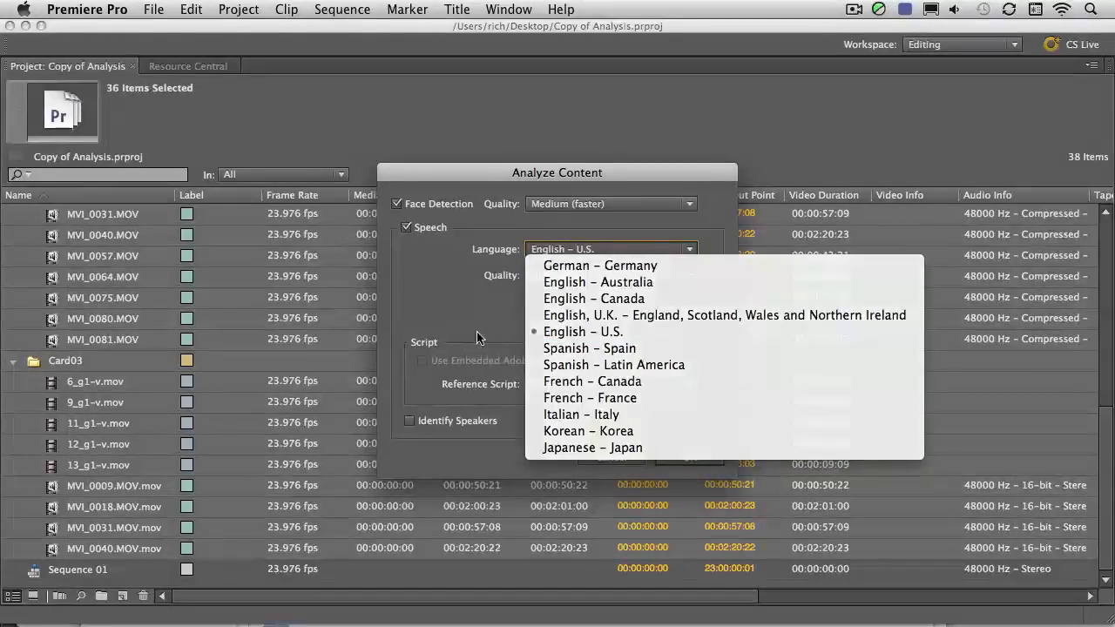
click(609, 275)
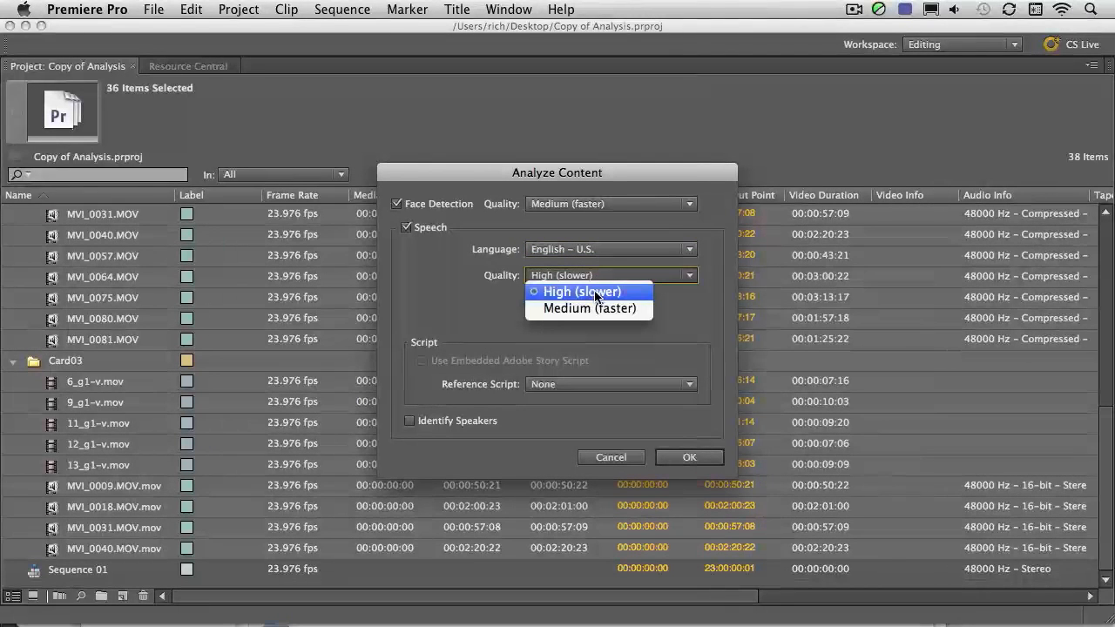
click(580, 291)
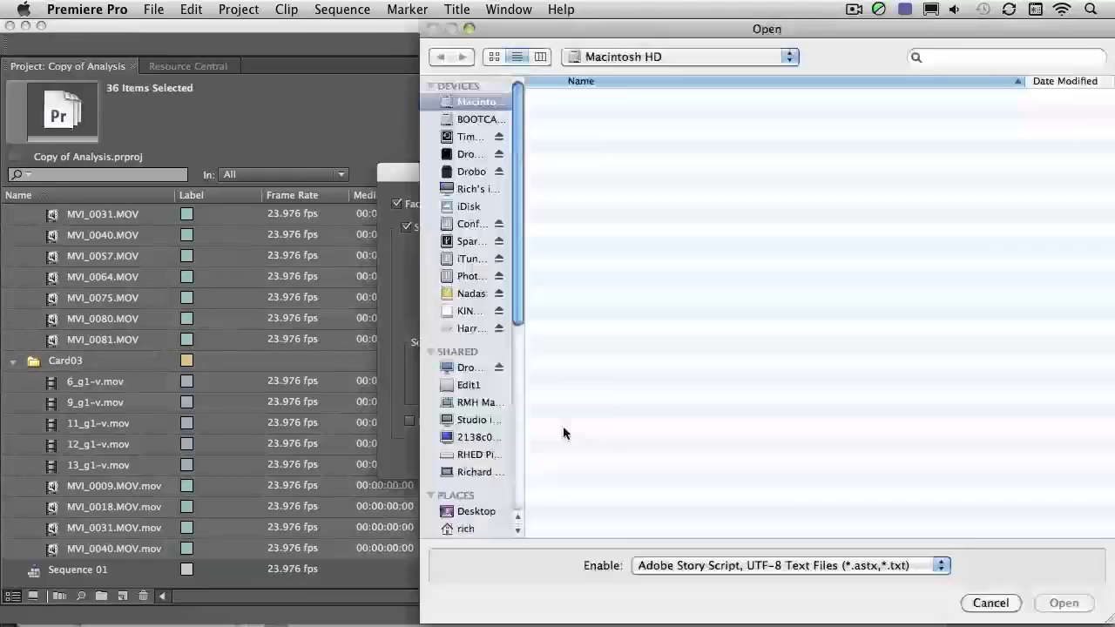
Step: Import In Need of Support - 60.astx from the Desktop as the reference script
click(476, 511)
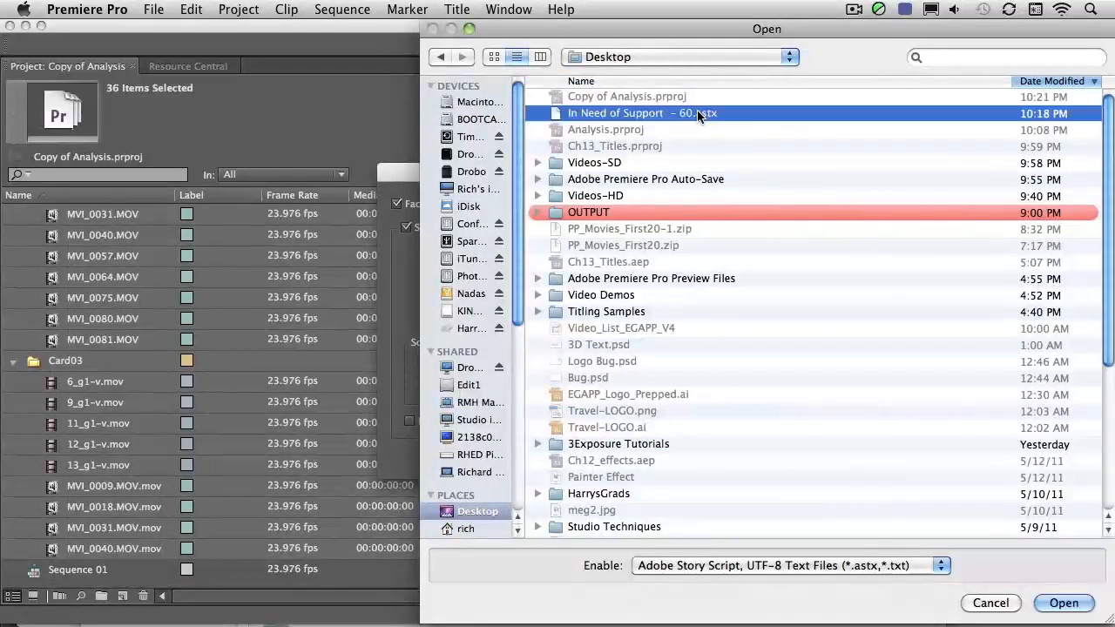
click(1062, 602)
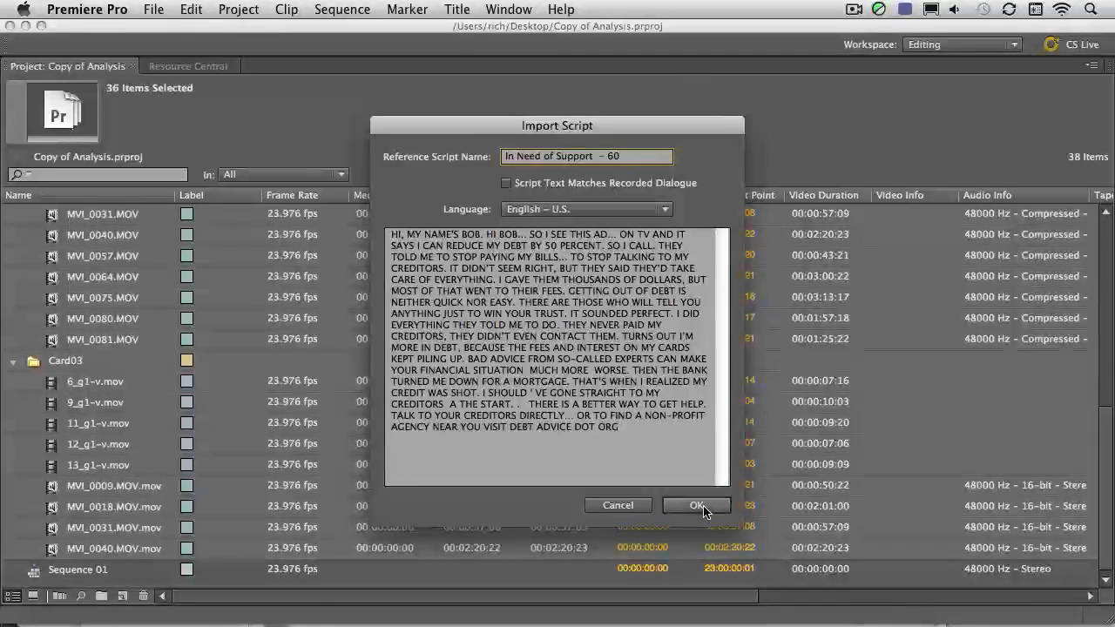
click(696, 505)
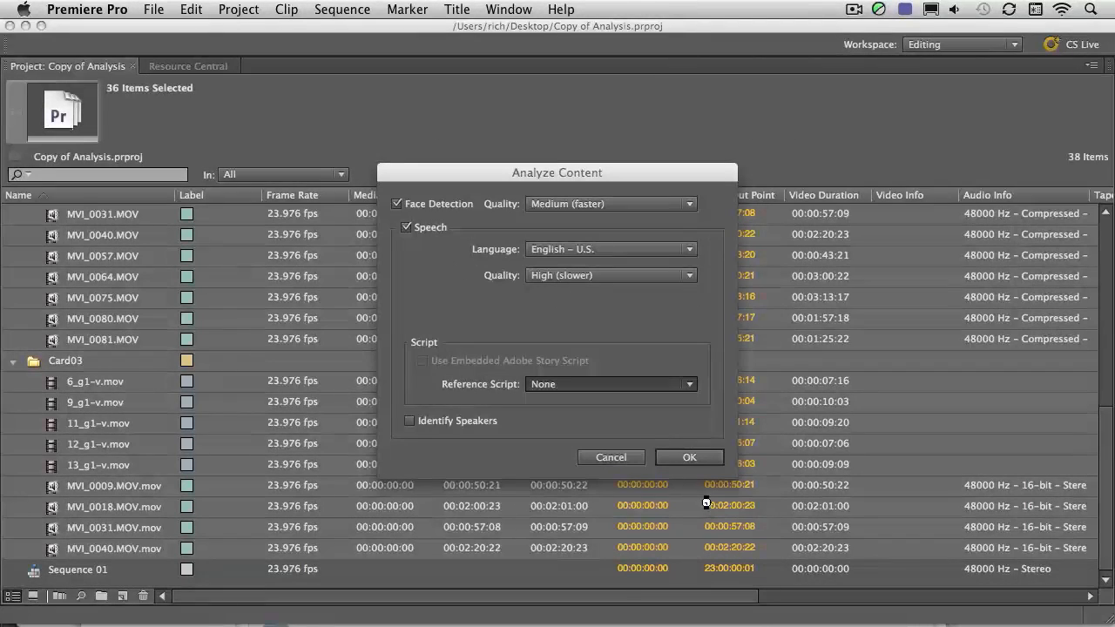
mouse_move(460, 379)
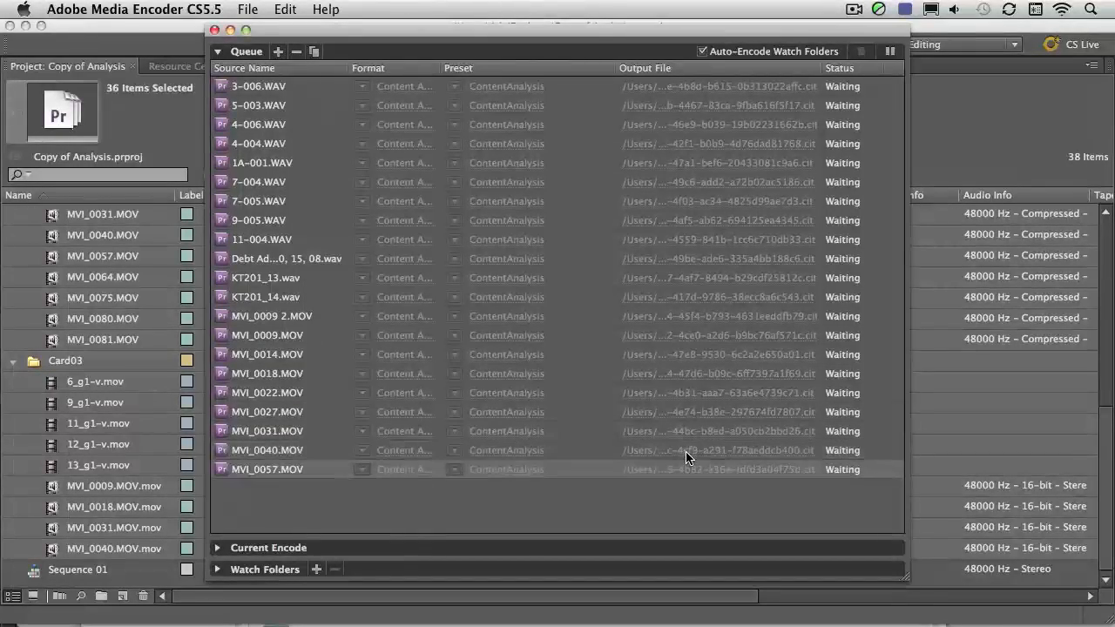
Step: Scroll through the Media Encoder queue of ContentAnalysis preset jobs for the clips
scroll(down, 3)
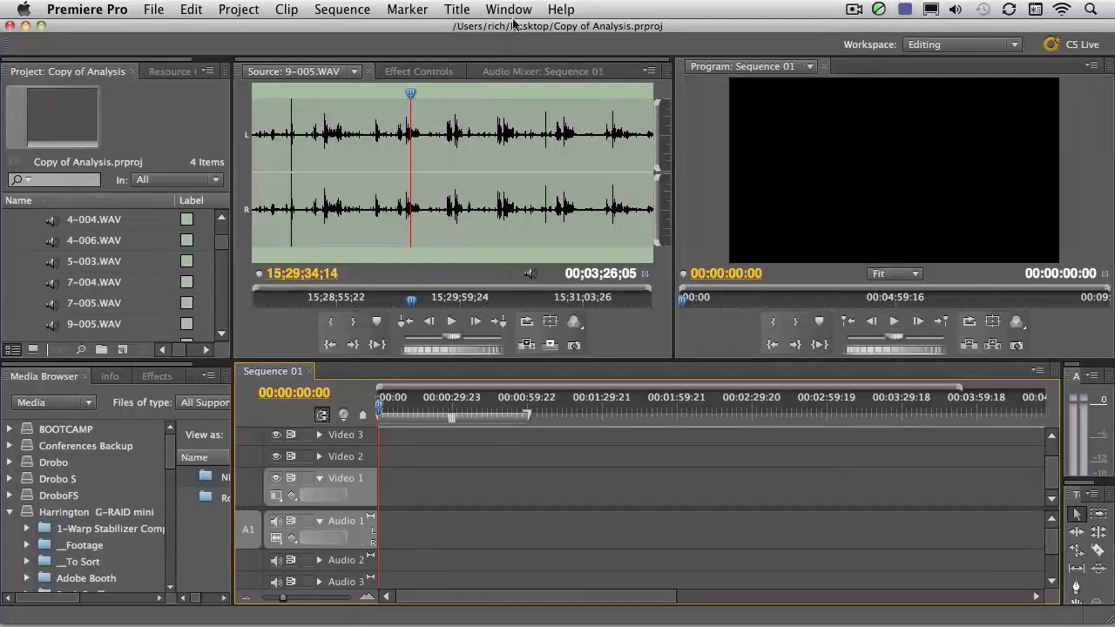
Step: Open the Metadata panel from Window and dock it with the Media Browser group
click(508, 10)
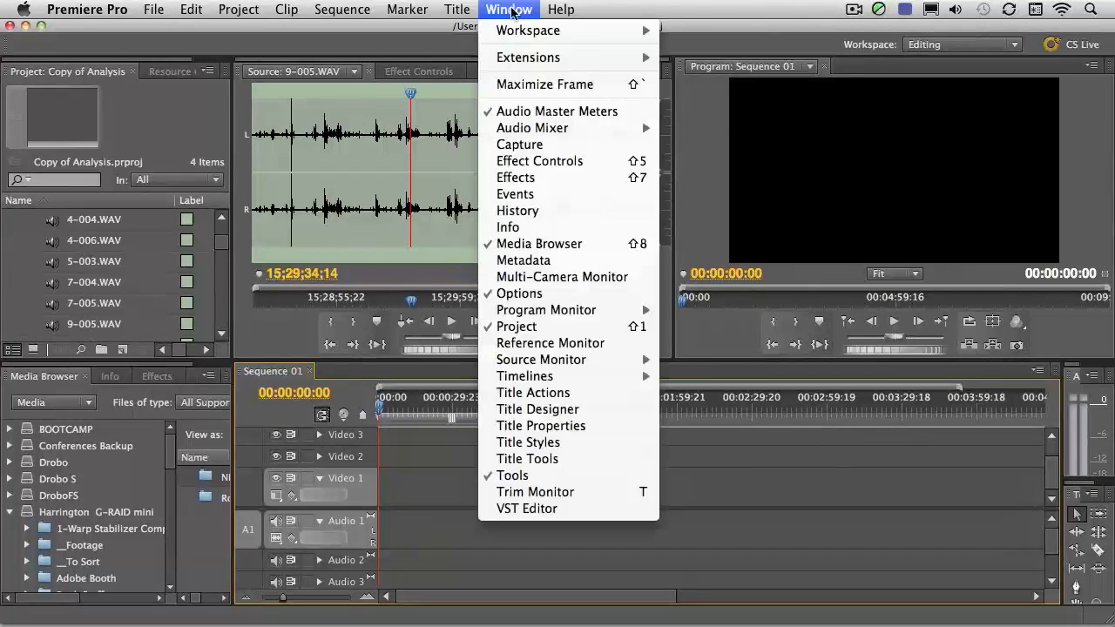
click(523, 259)
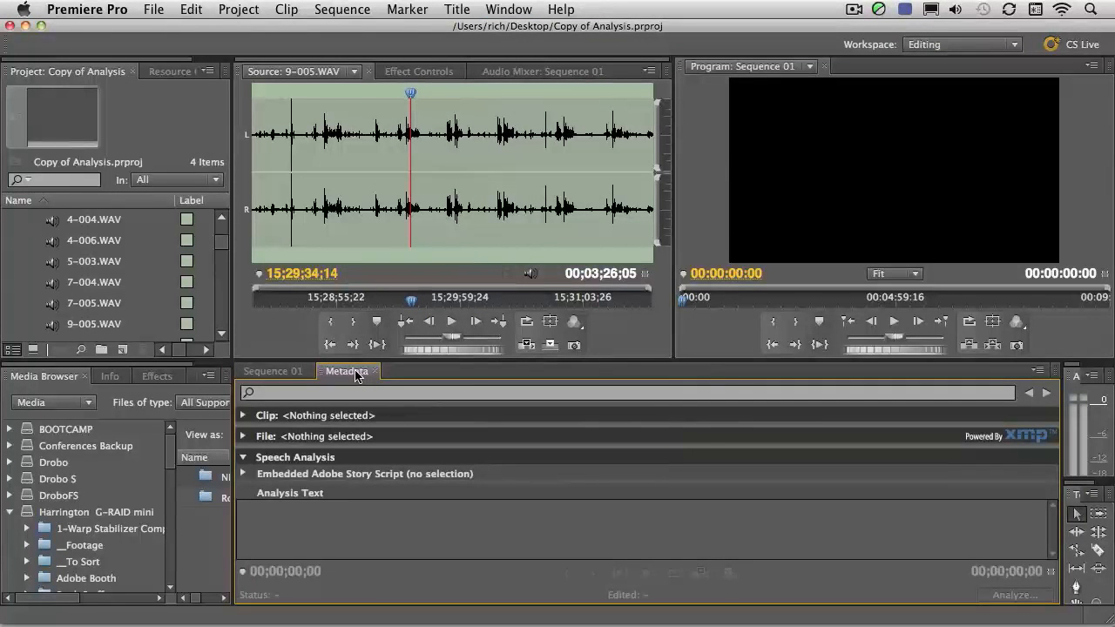
click(272, 371)
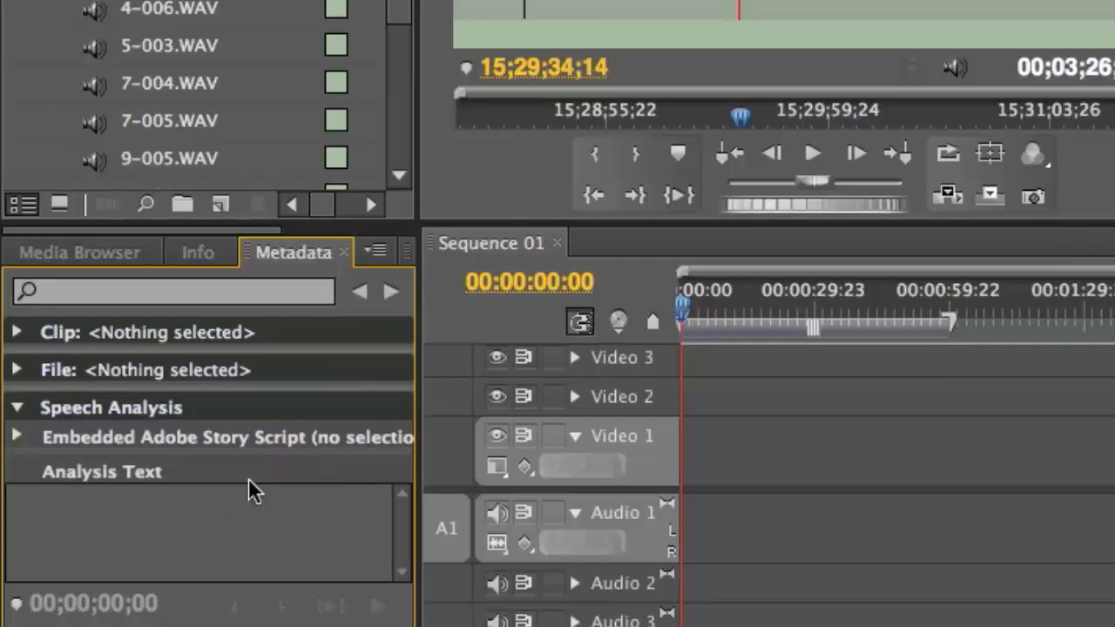
Step: Select clip 7-004.WAV and scroll through its speaker-labeled Analysis Text transcript
click(169, 83)
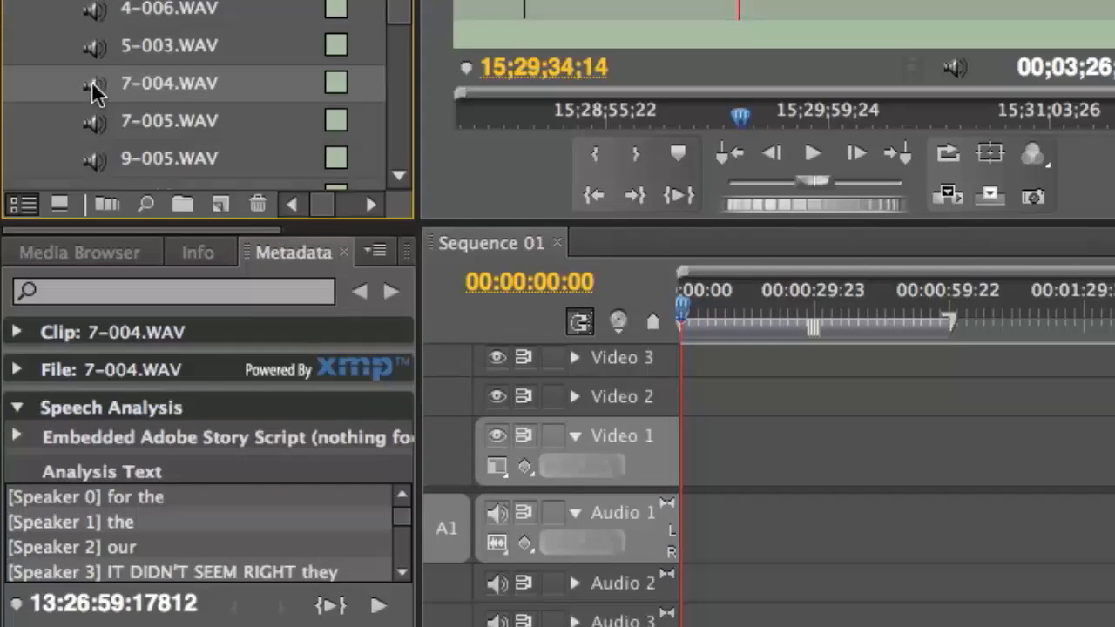
scroll(down, 3)
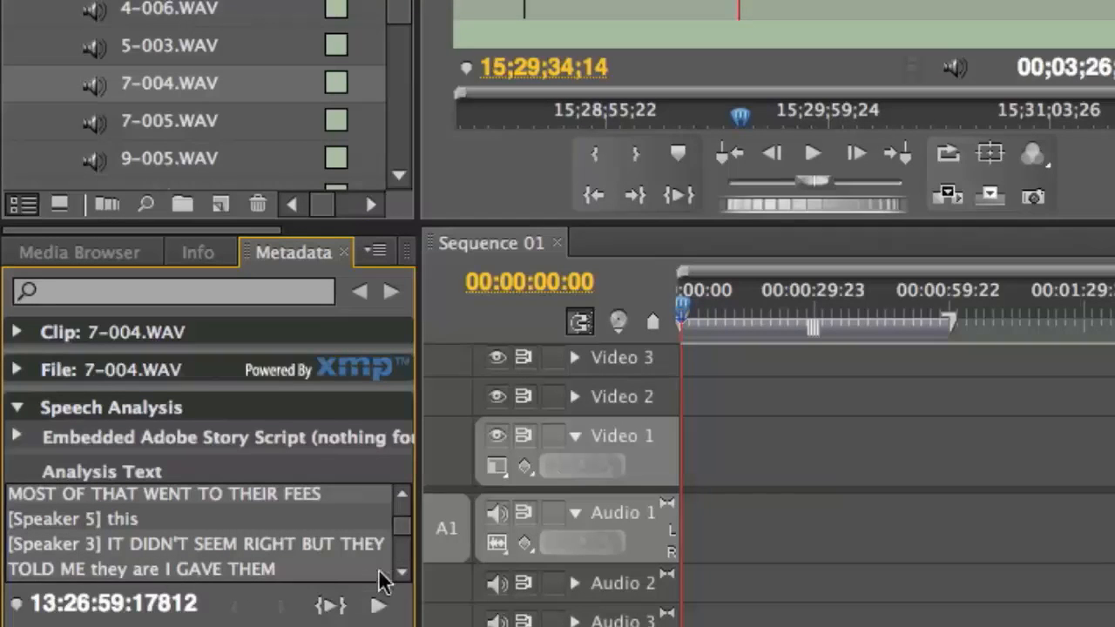
scroll(down, 3)
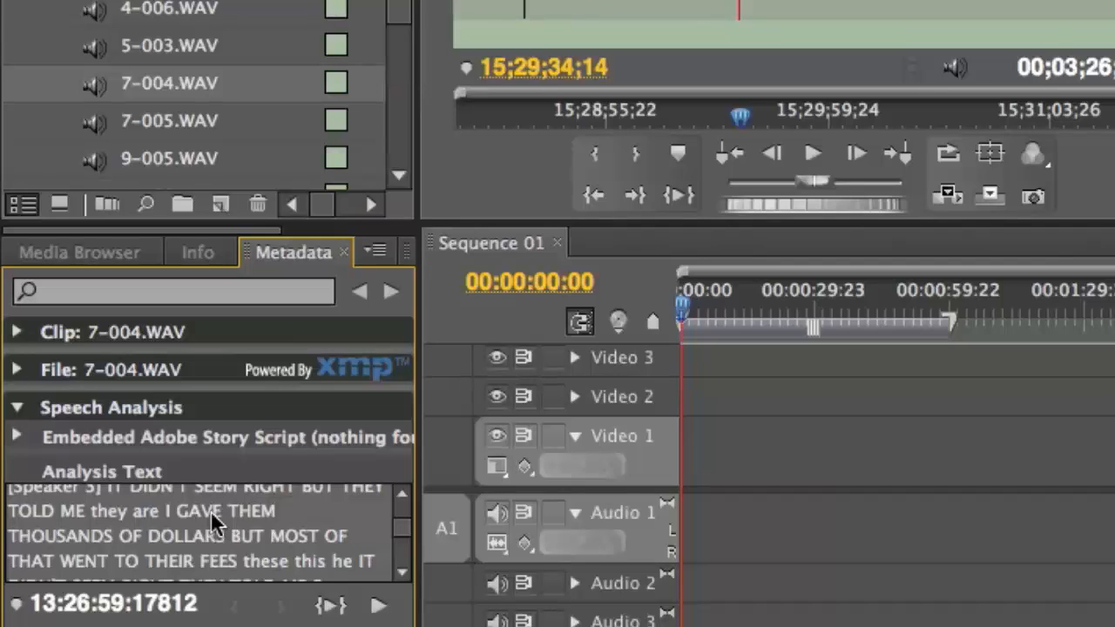
mouse_move(87, 531)
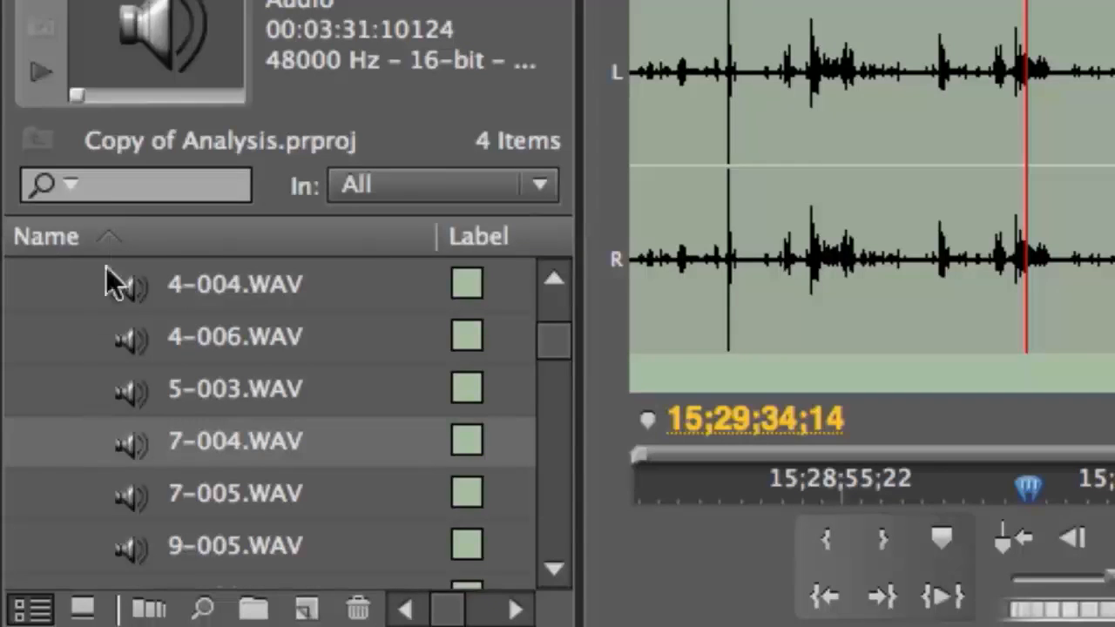
Step: Search the Project panel for DIDN, narrowing the list to 20 matching clips
text(d)
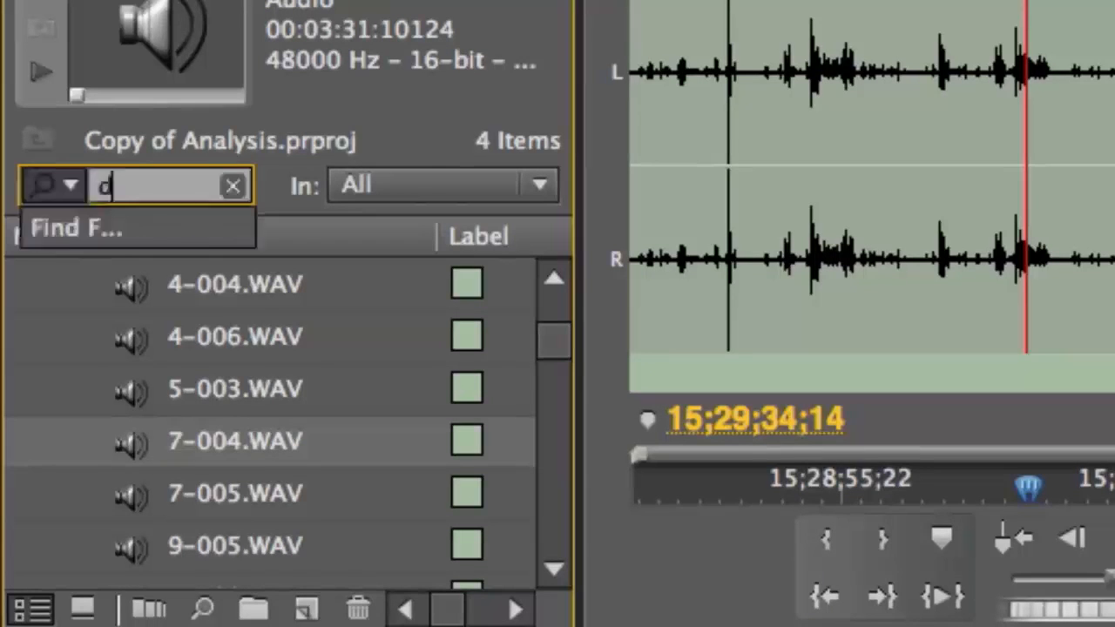
text(id)
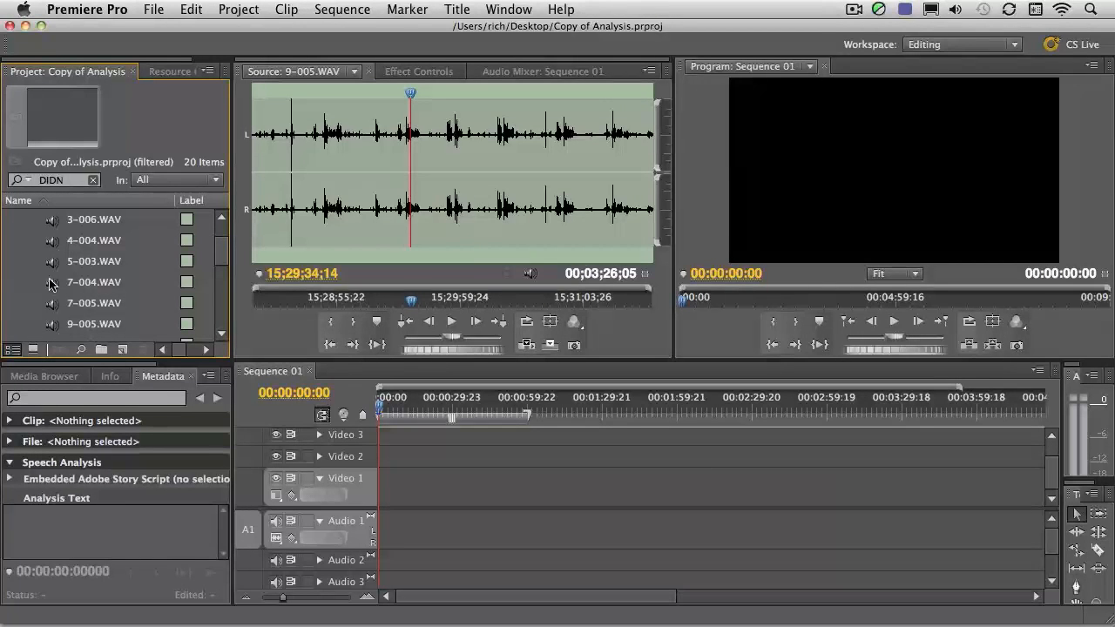
Step: Load 7-004.WAV and cue its playback to the transcript words DIDN'T and SEEM
click(93, 281)
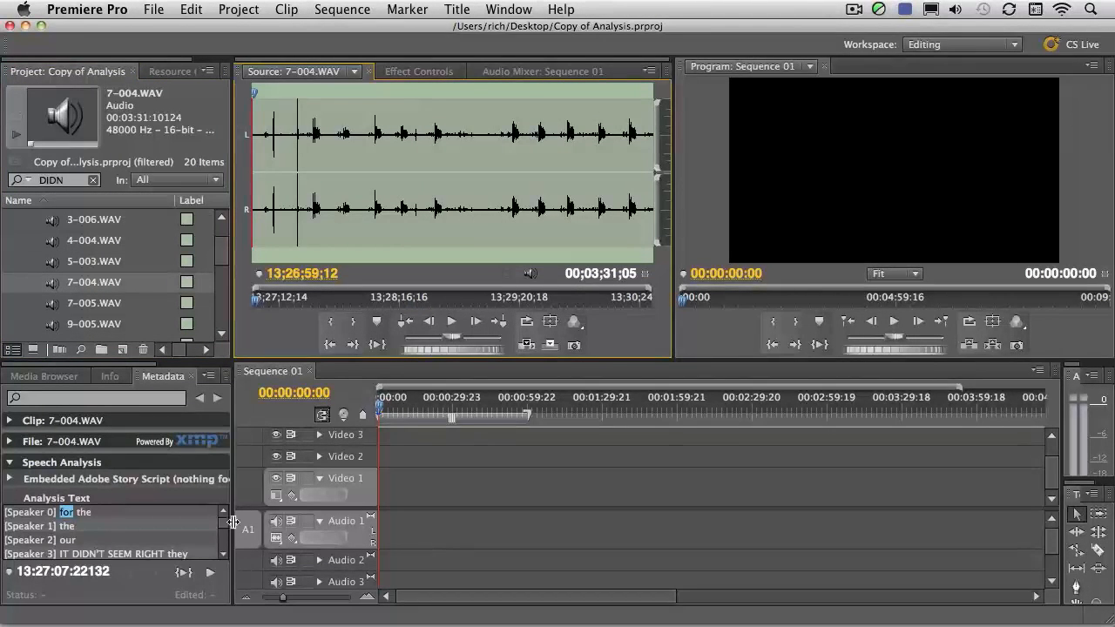
scroll(down, 3)
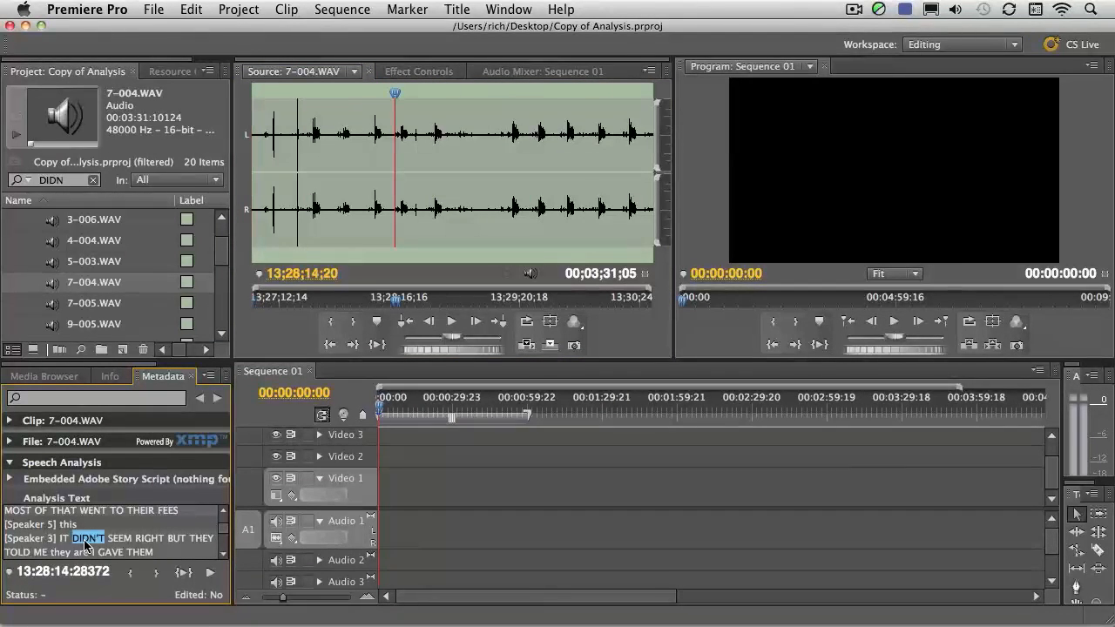
click(120, 539)
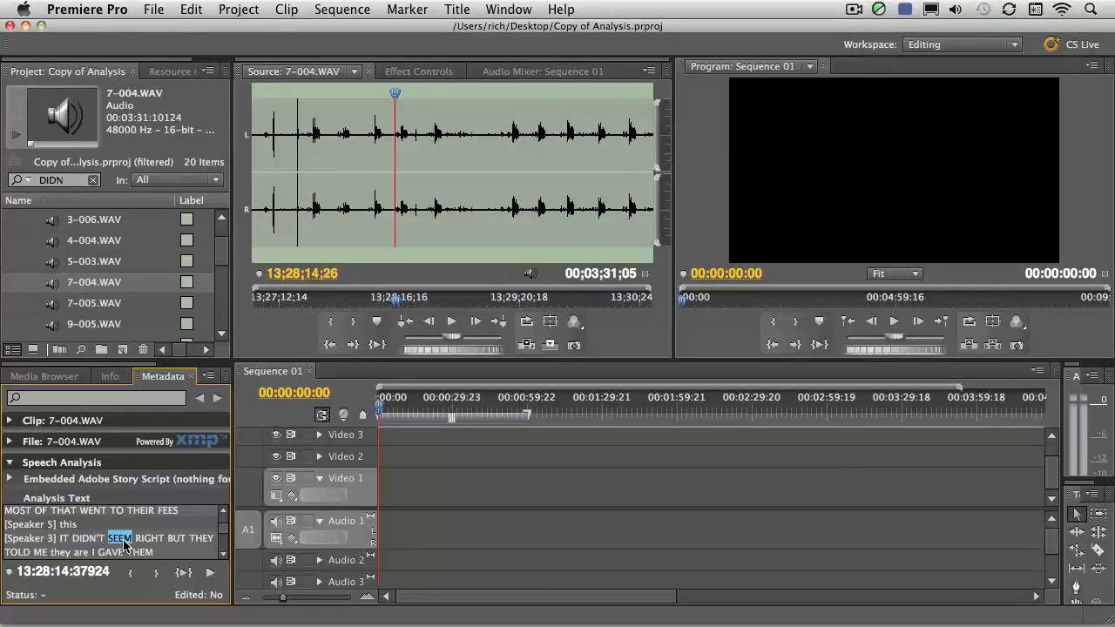
click(149, 538)
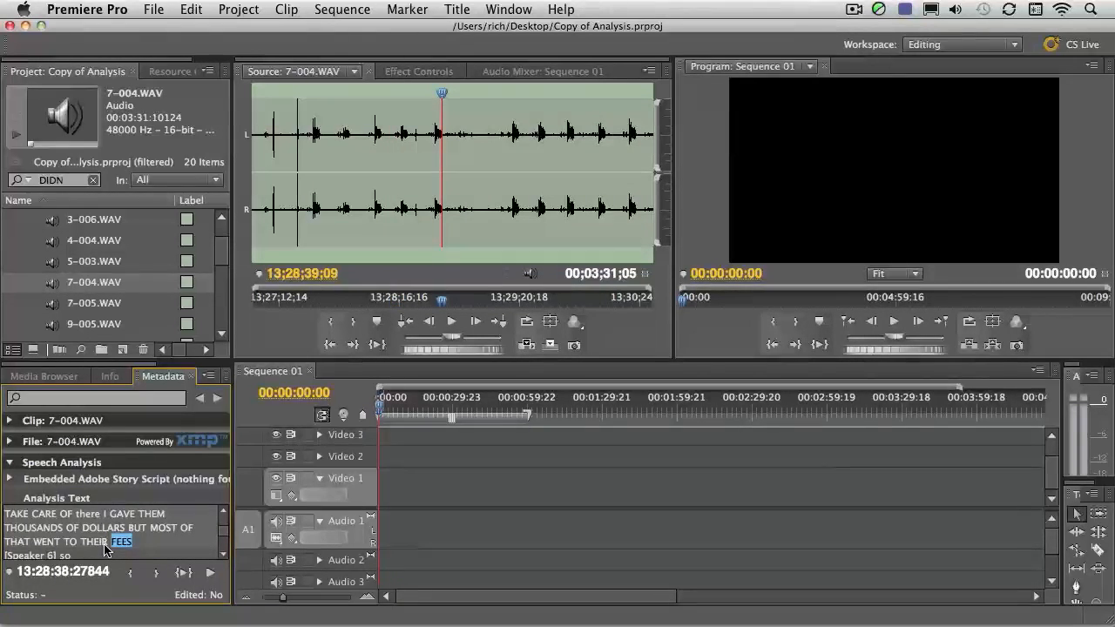
mouse_move(78, 263)
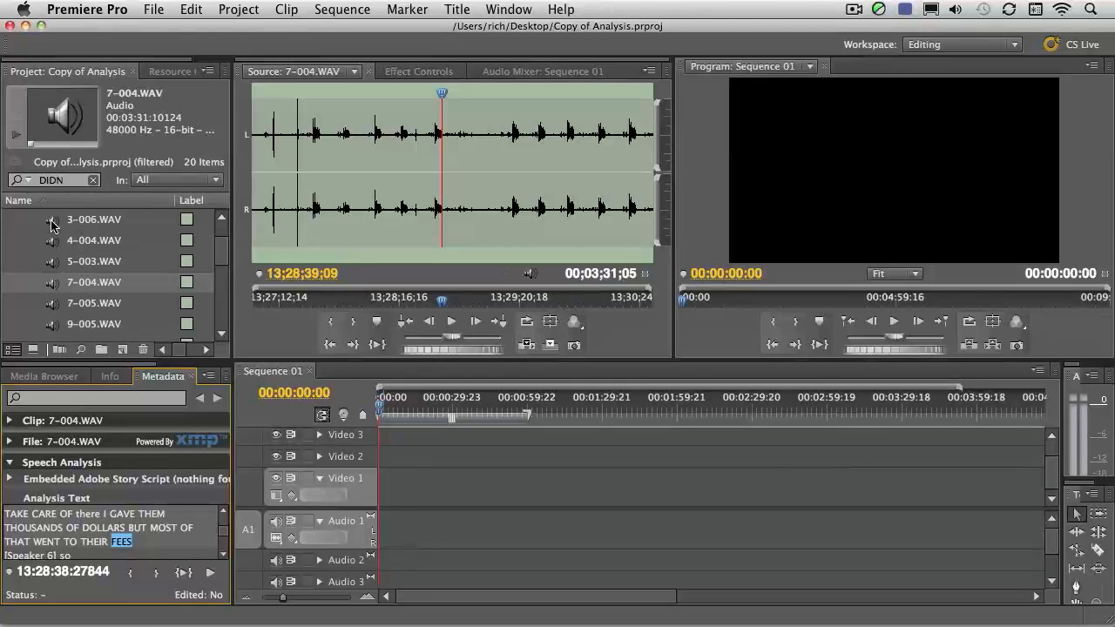
mouse_move(53, 289)
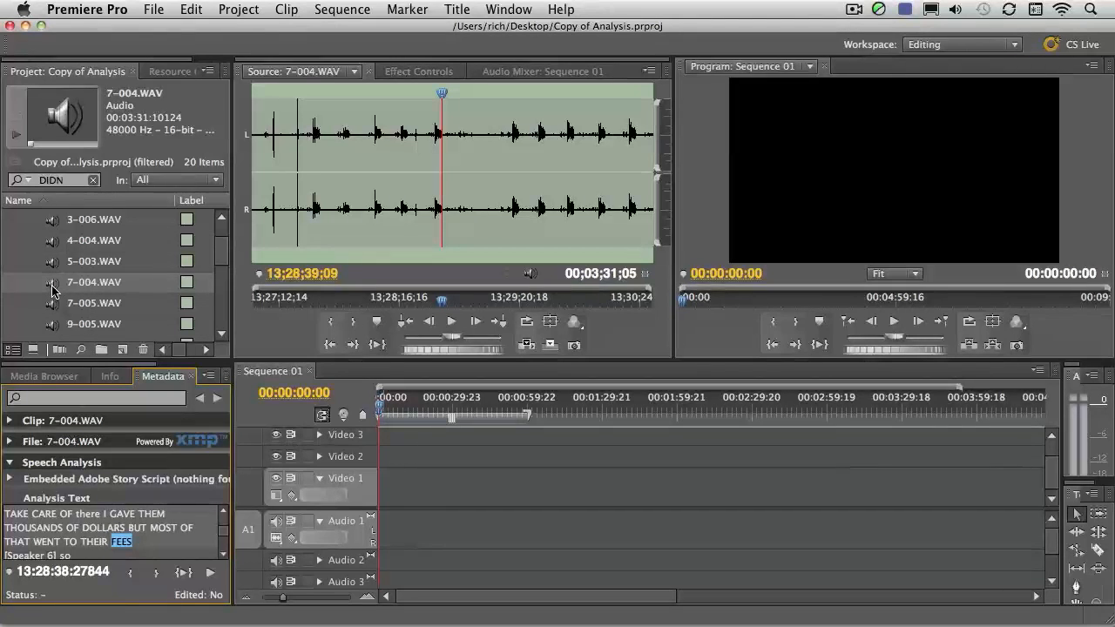